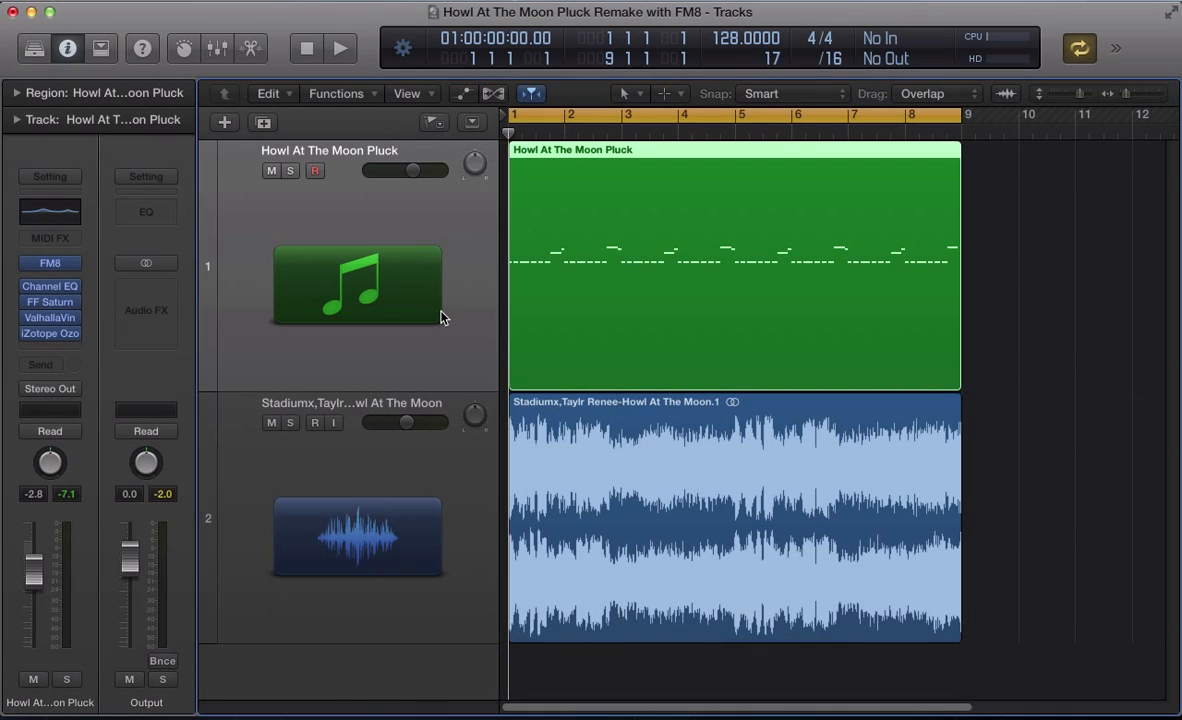
Step: Audition the pluck track against the reference song, then bring up its FM8 instrument
click(340, 48)
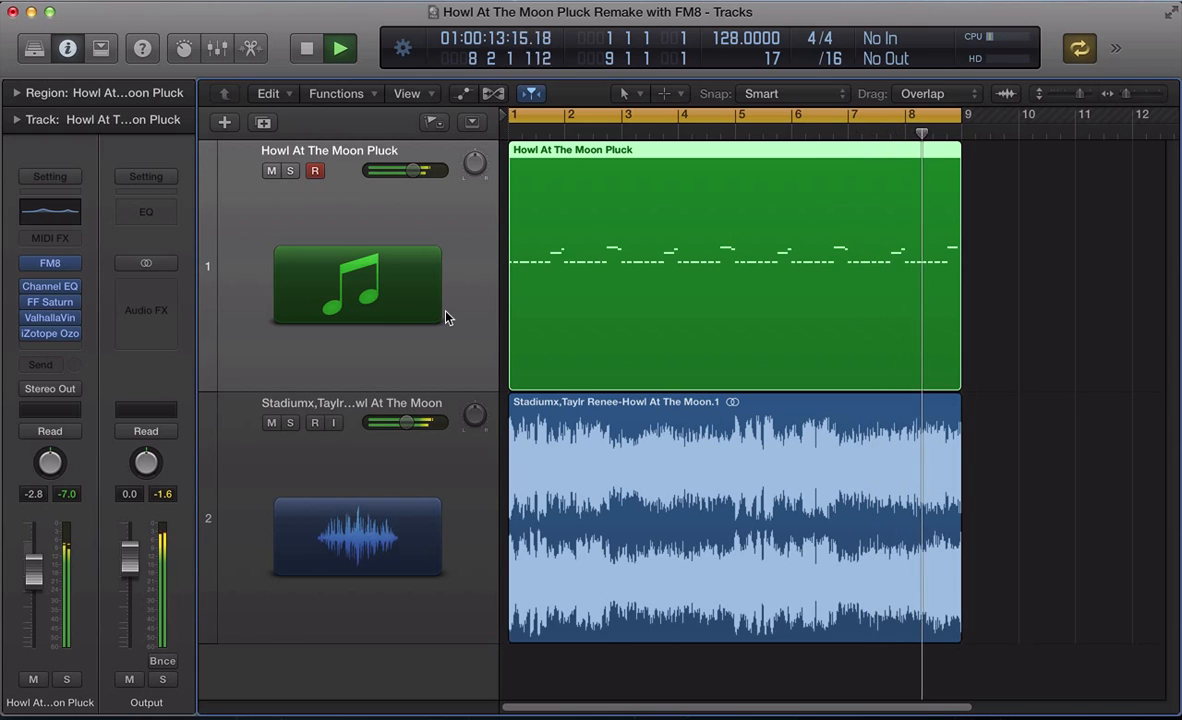
click(306, 48)
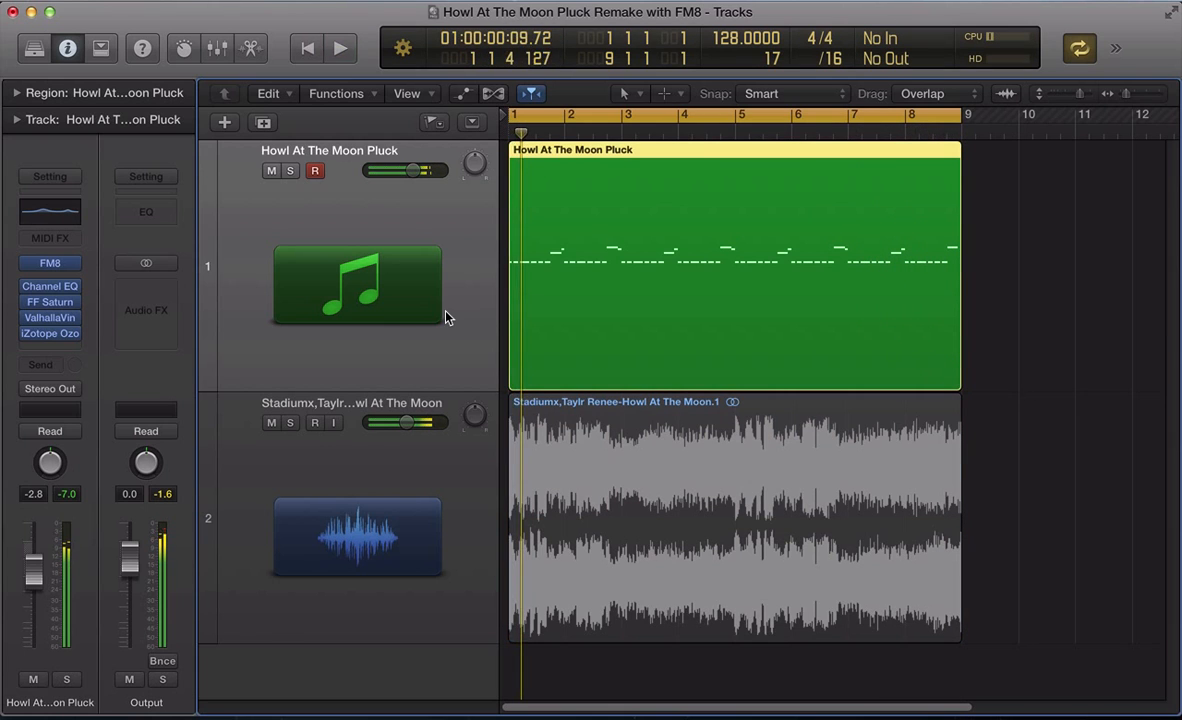
click(340, 48)
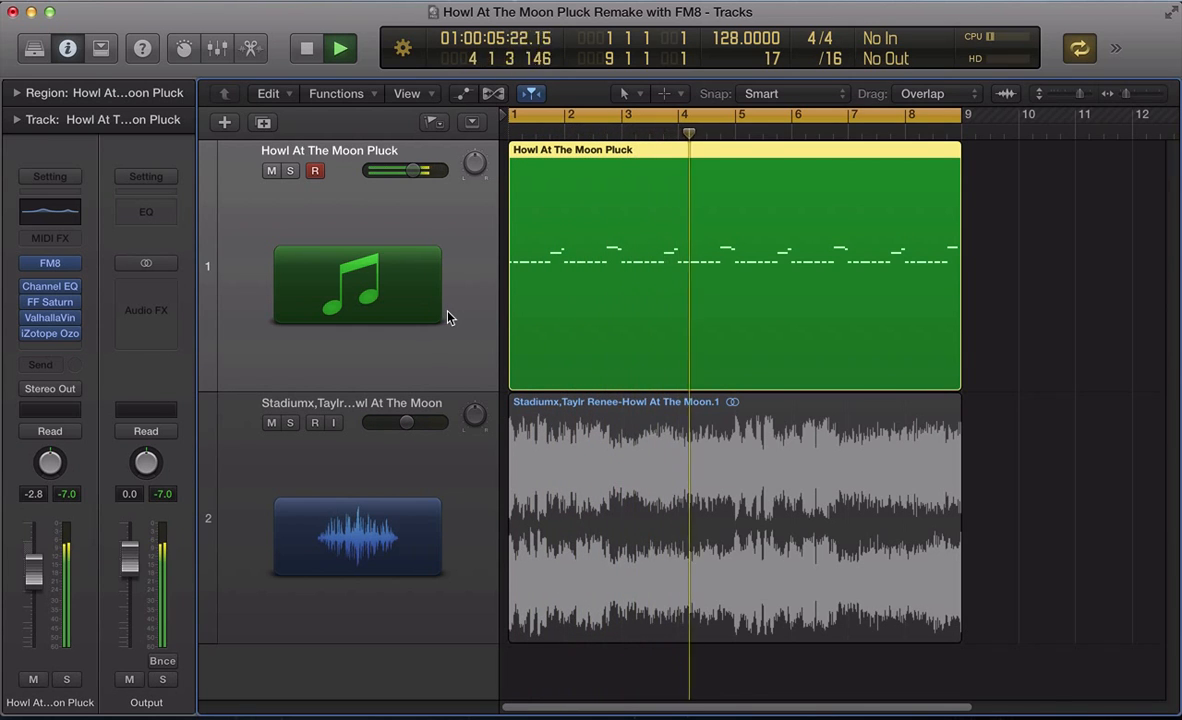
click(340, 48)
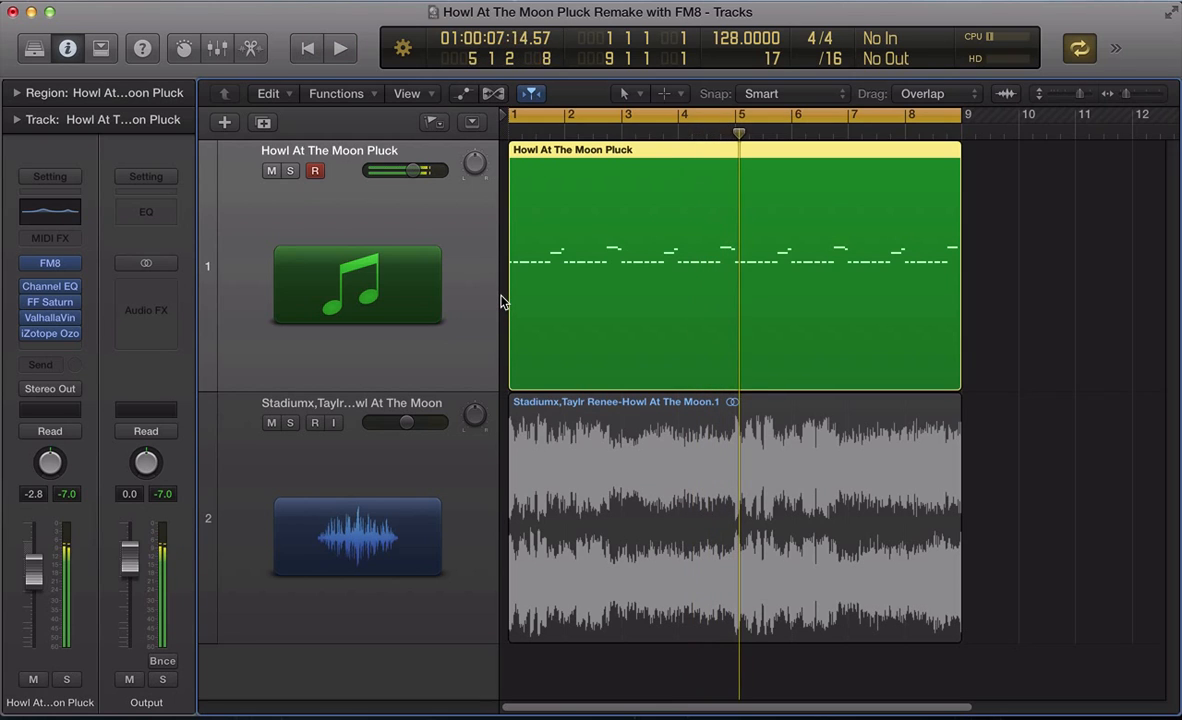
click(340, 48)
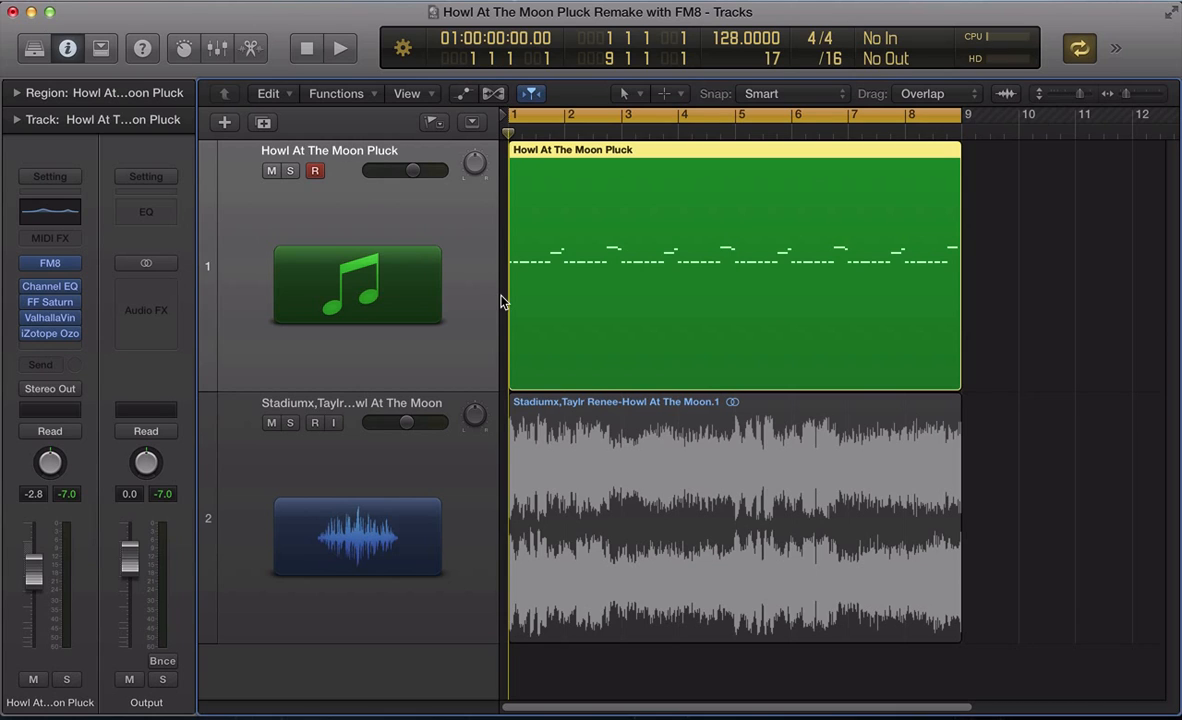
mouse_move(100, 244)
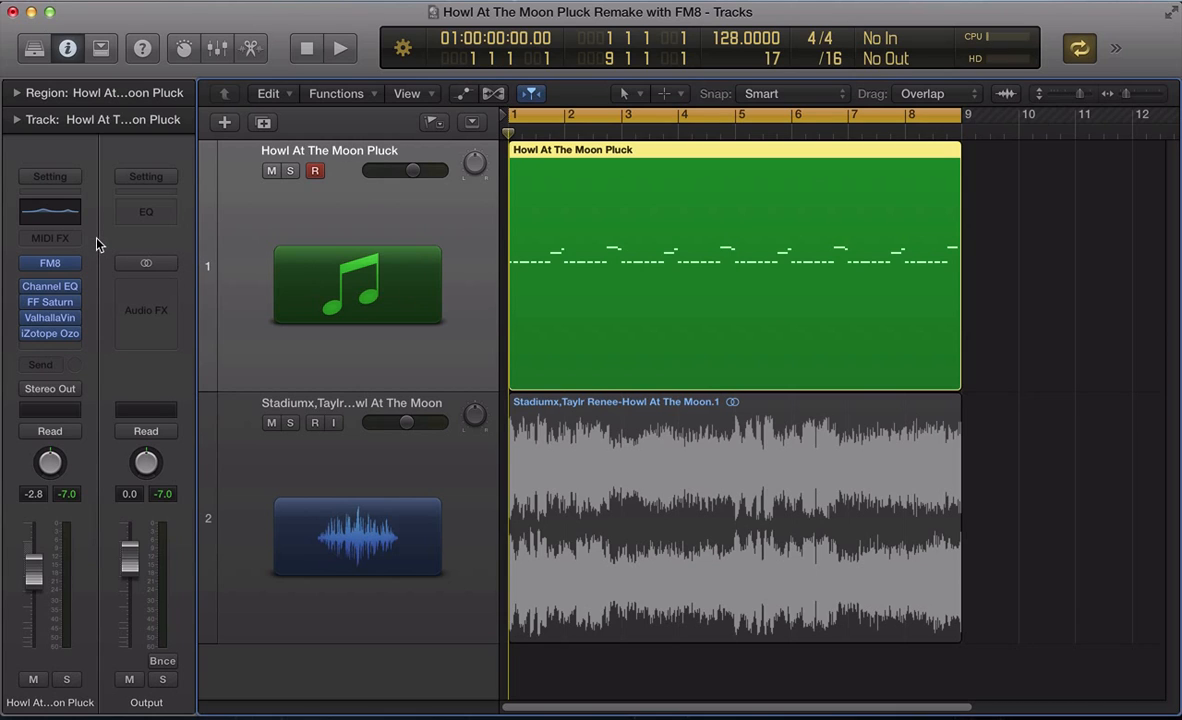
click(340, 48)
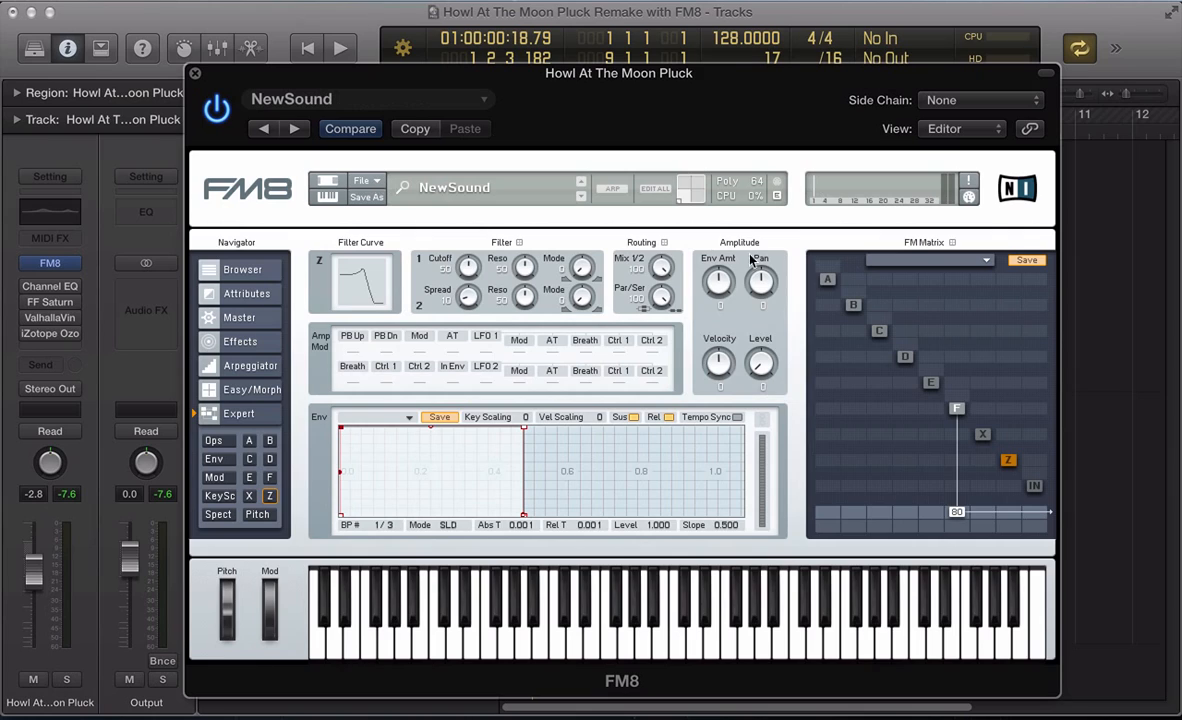
mouse_move(916, 430)
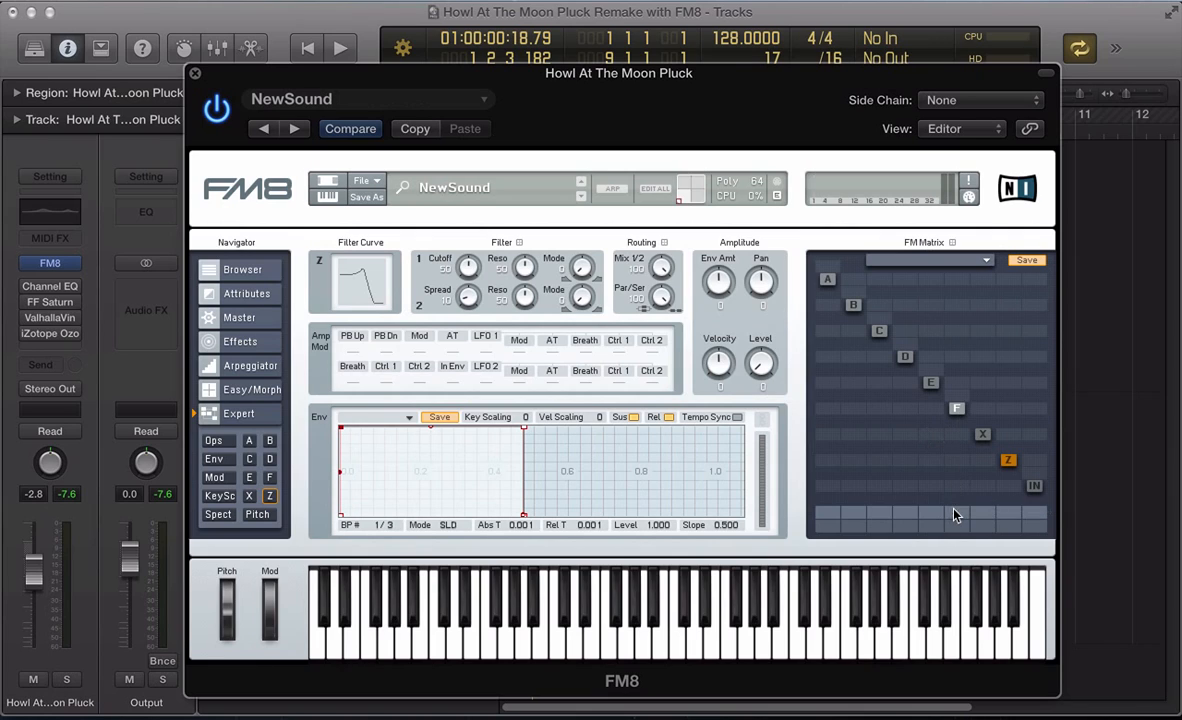
mouse_move(930, 390)
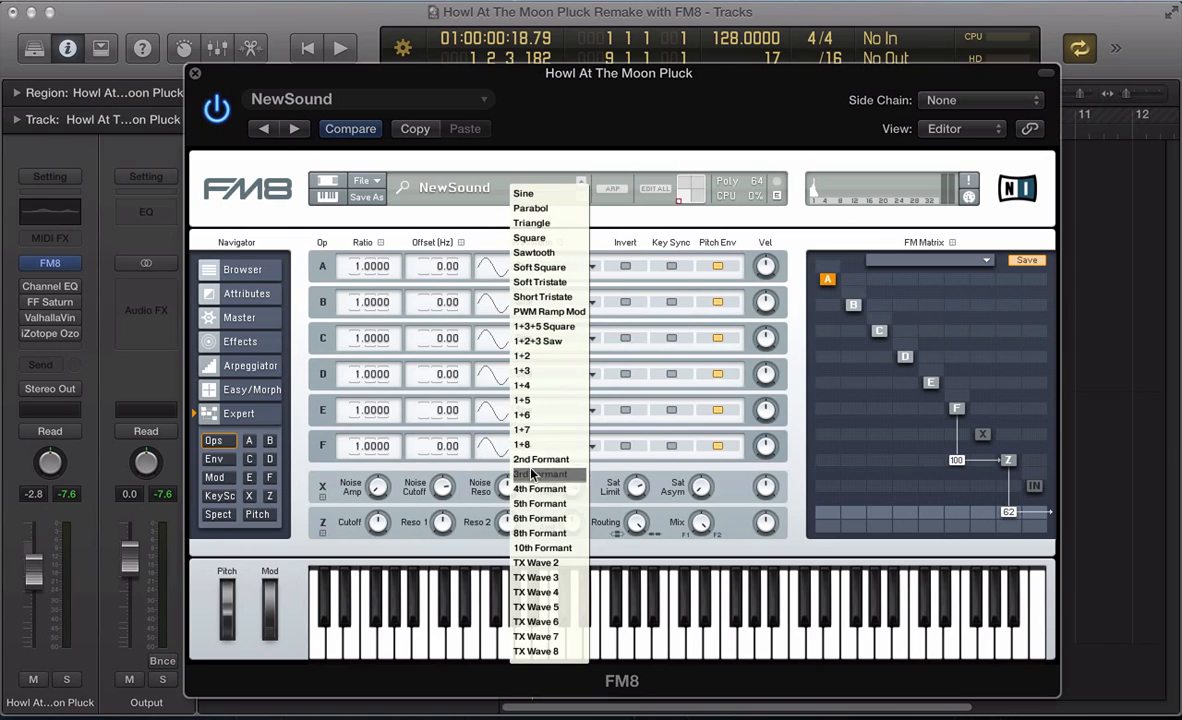
Step: Make operator F a sawtooth and detune its ratio down to 0.4970
click(536, 232)
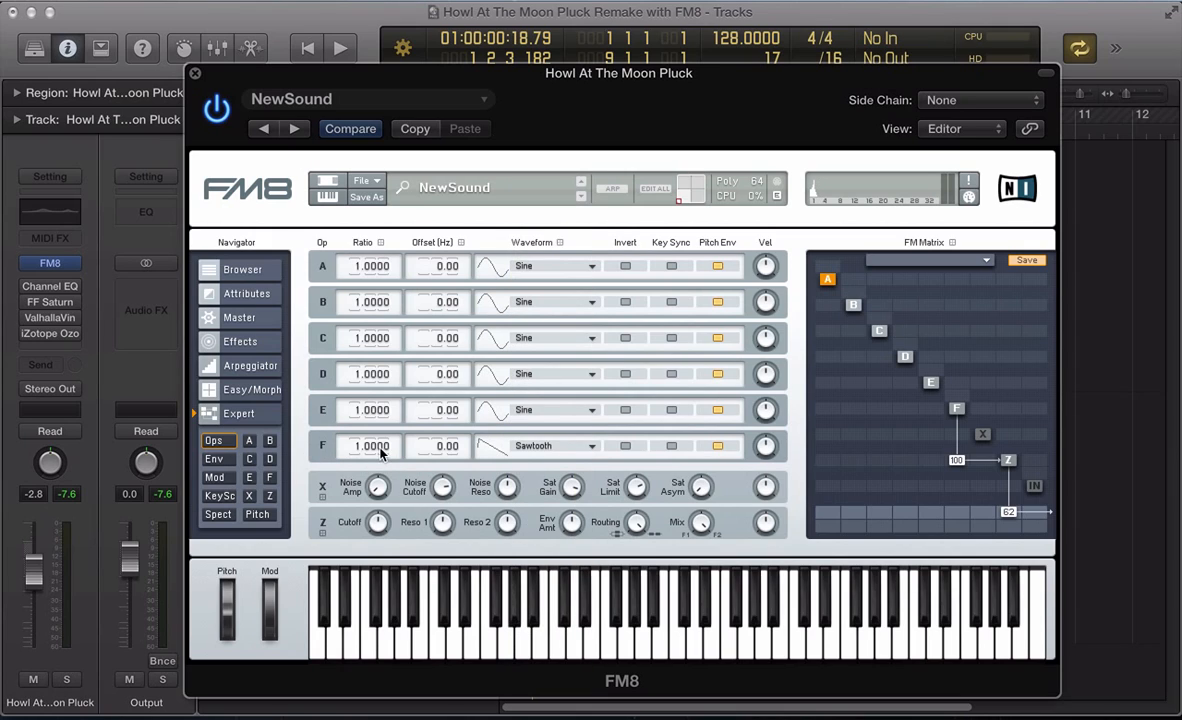
drag(370, 446, 370, 470)
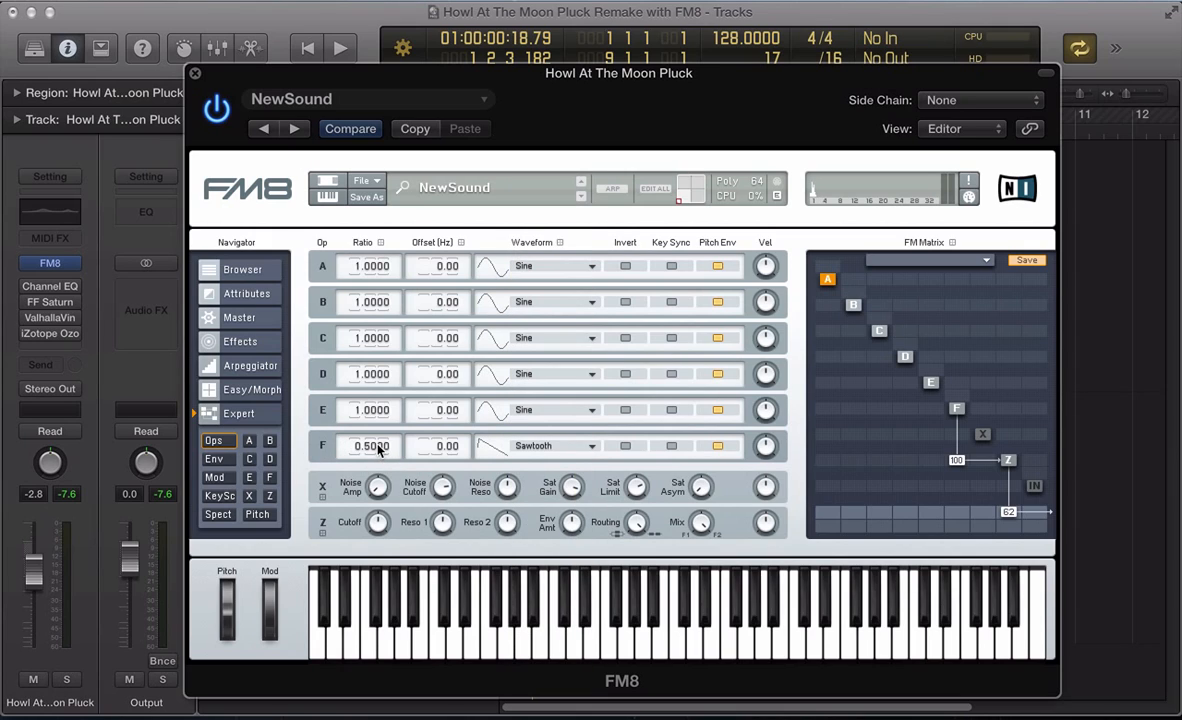
drag(370, 446, 370, 456)
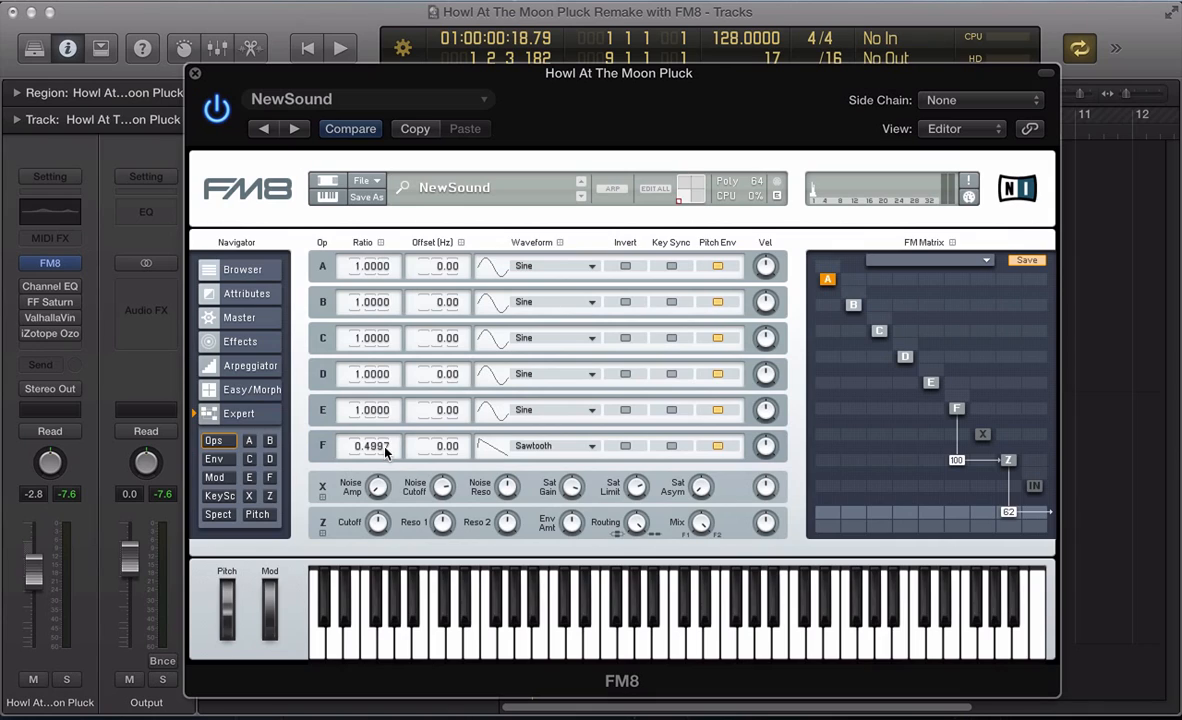
drag(372, 446, 376, 456)
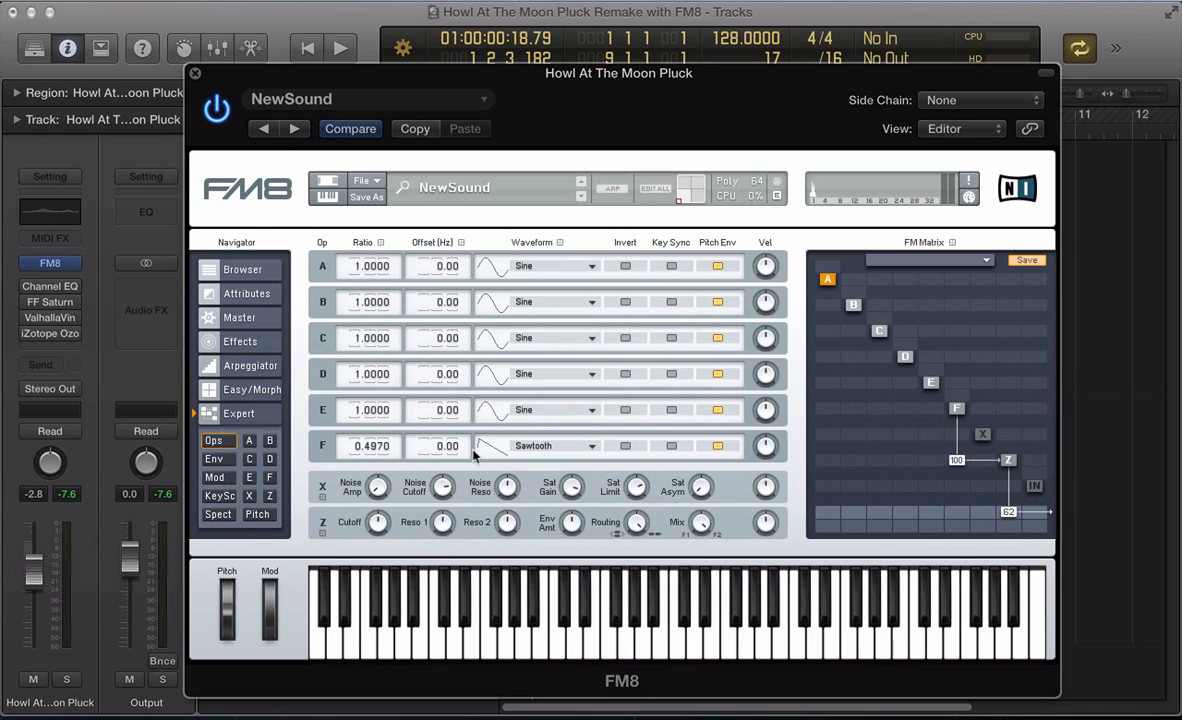
mouse_move(936, 460)
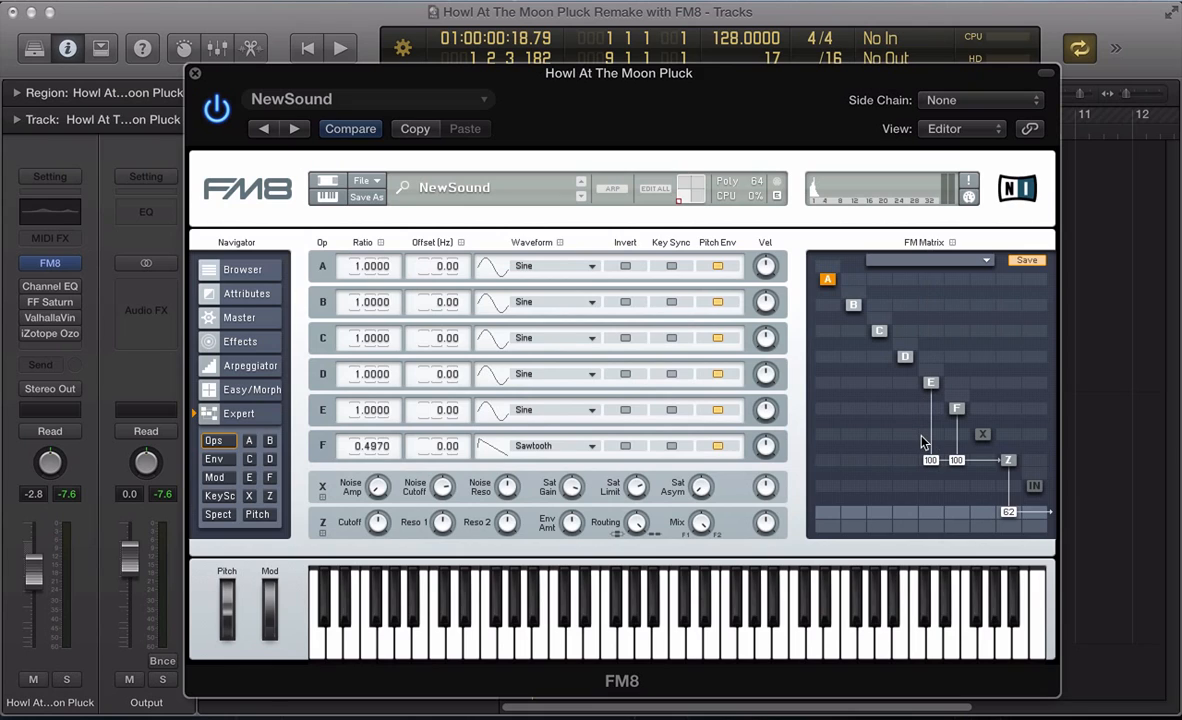
Step: Make operator E a sawtooth with ratio 0.5056
click(572, 444)
text(.5)
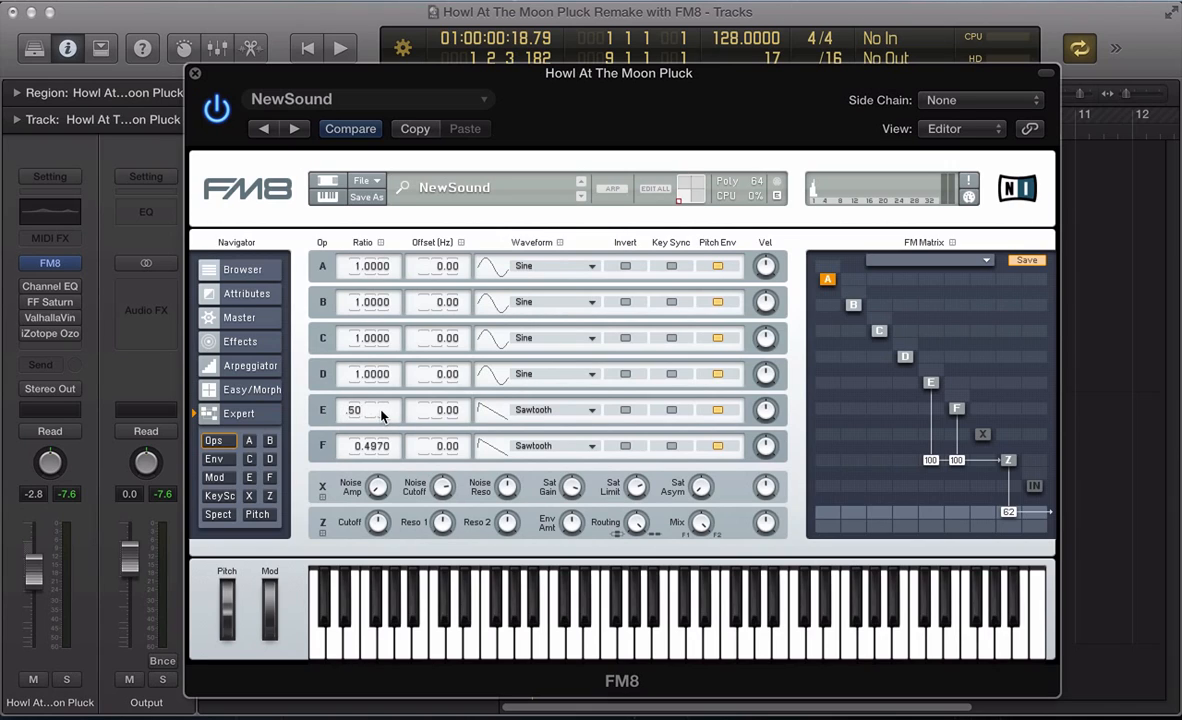
drag(370, 408, 370, 404)
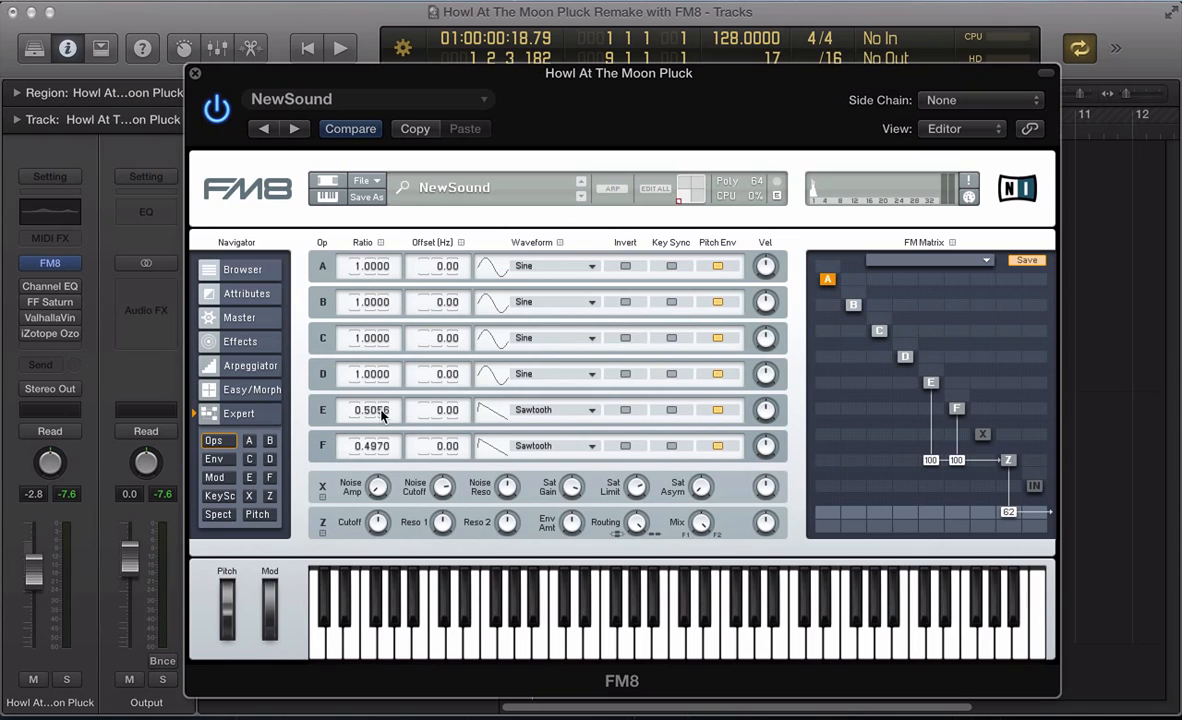
click(340, 48)
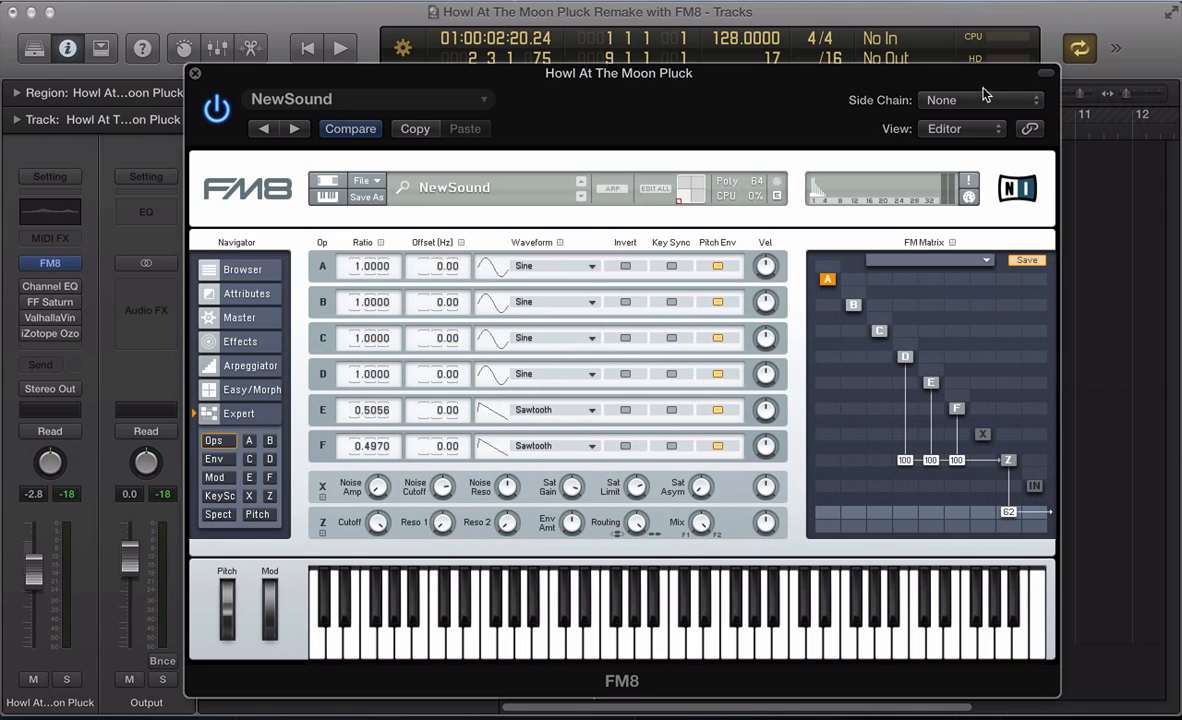
mouse_move(528, 372)
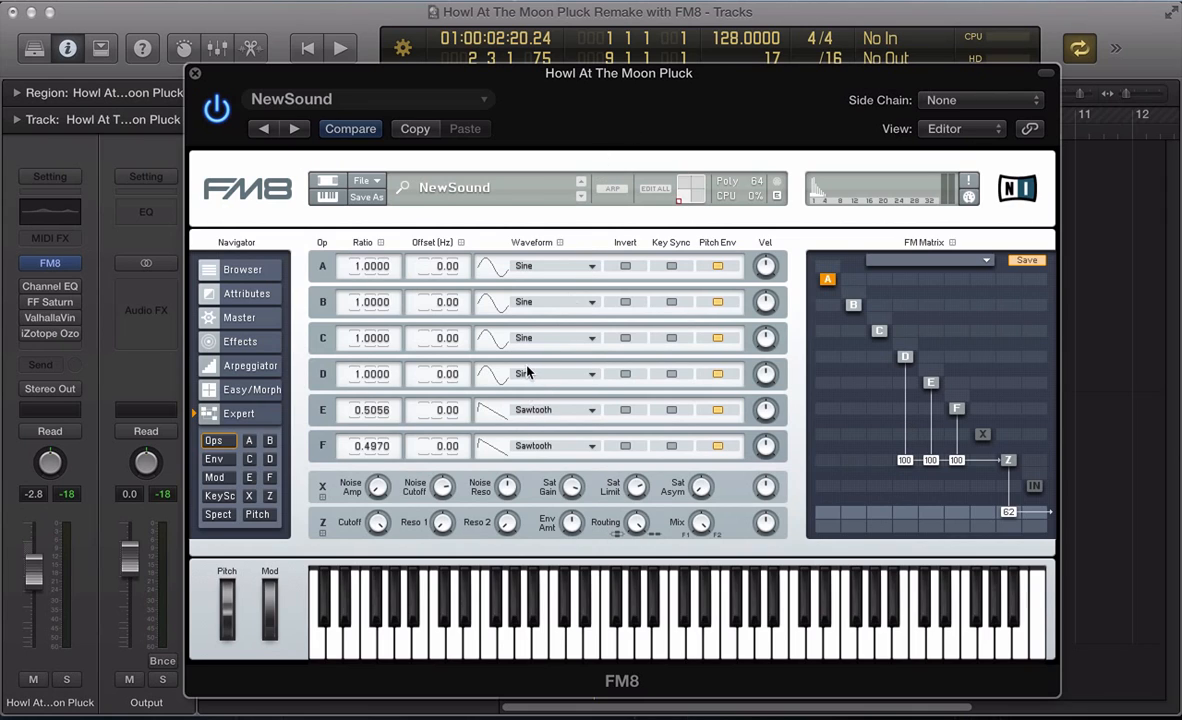
Step: Make operators C and D sawtooth waves at ratios 0.2500 and 0.4992 and route them in the matrix
click(532, 374)
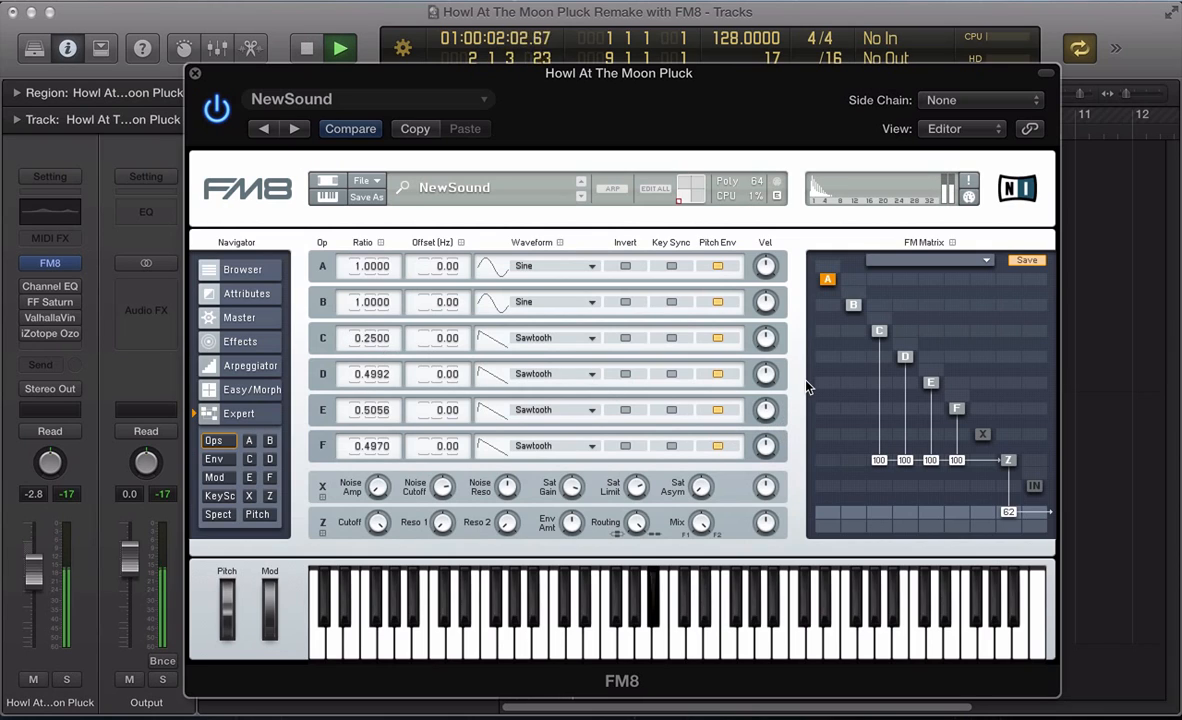
click(340, 48)
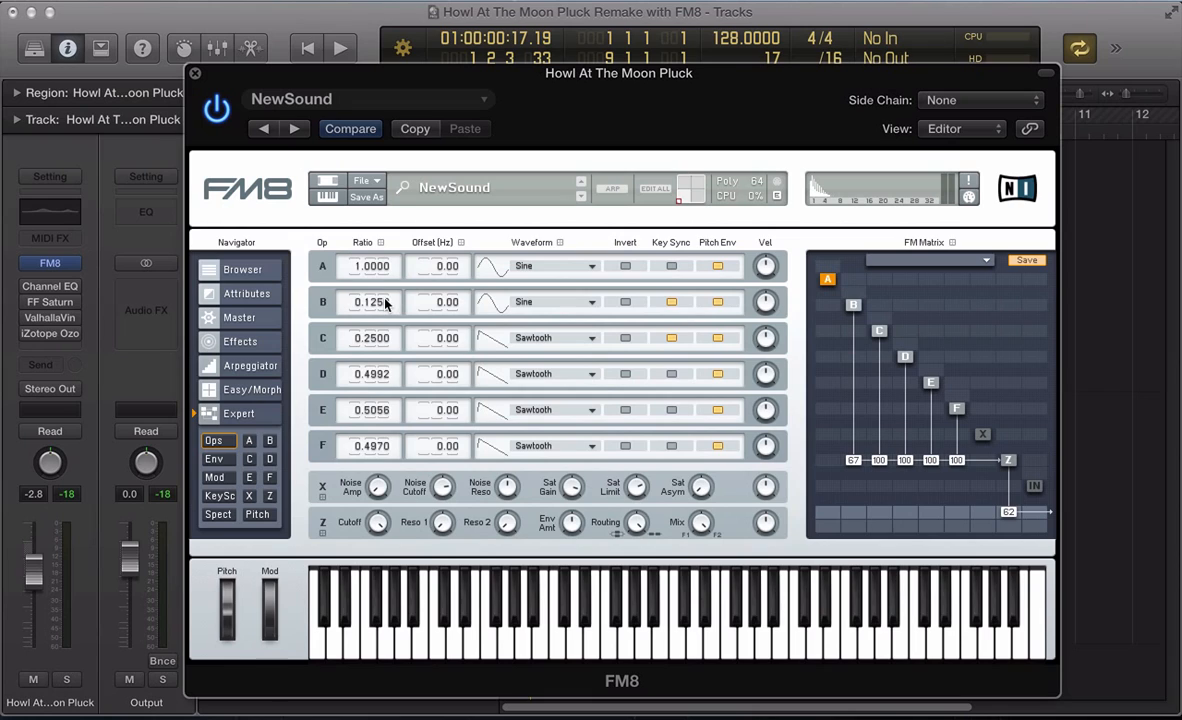
Step: Set operator A's ratio to 0.75
click(340, 48)
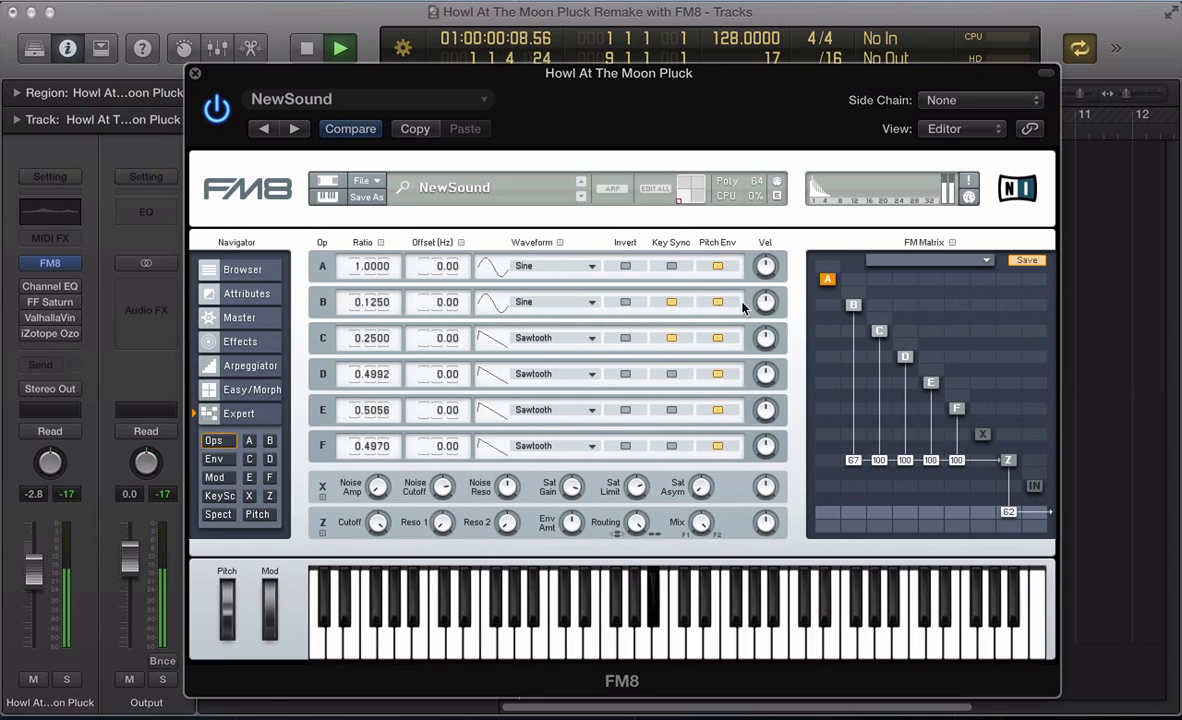
click(340, 48)
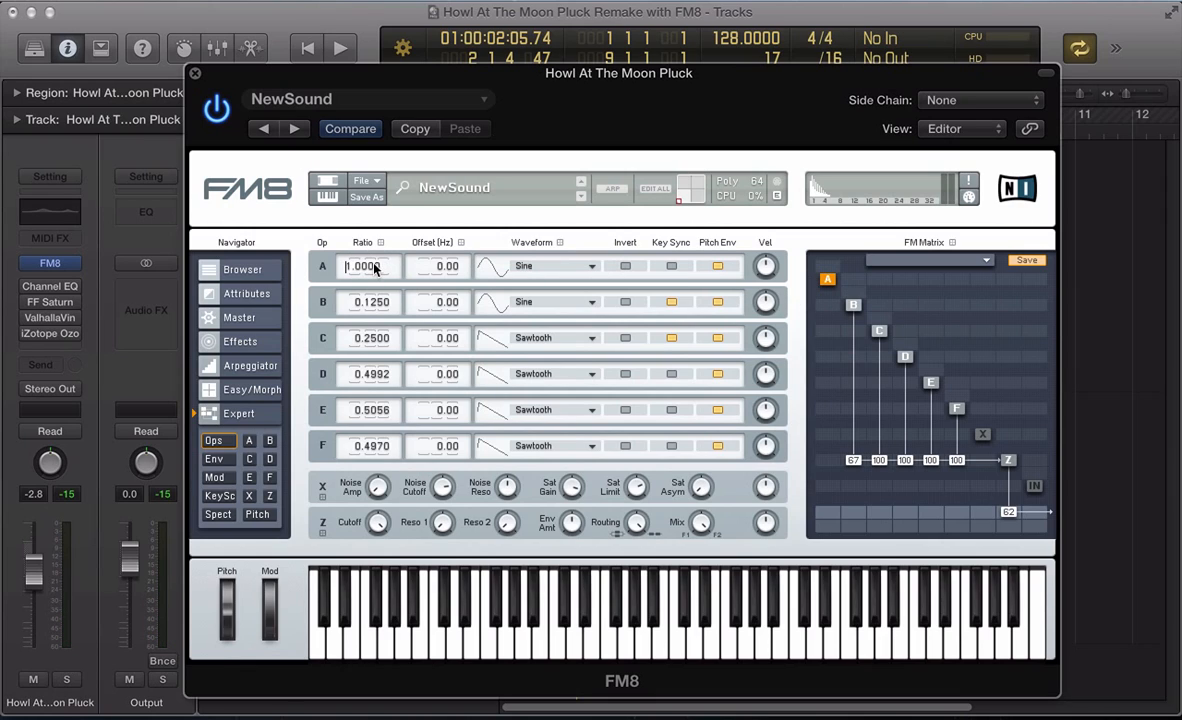
text(.75)
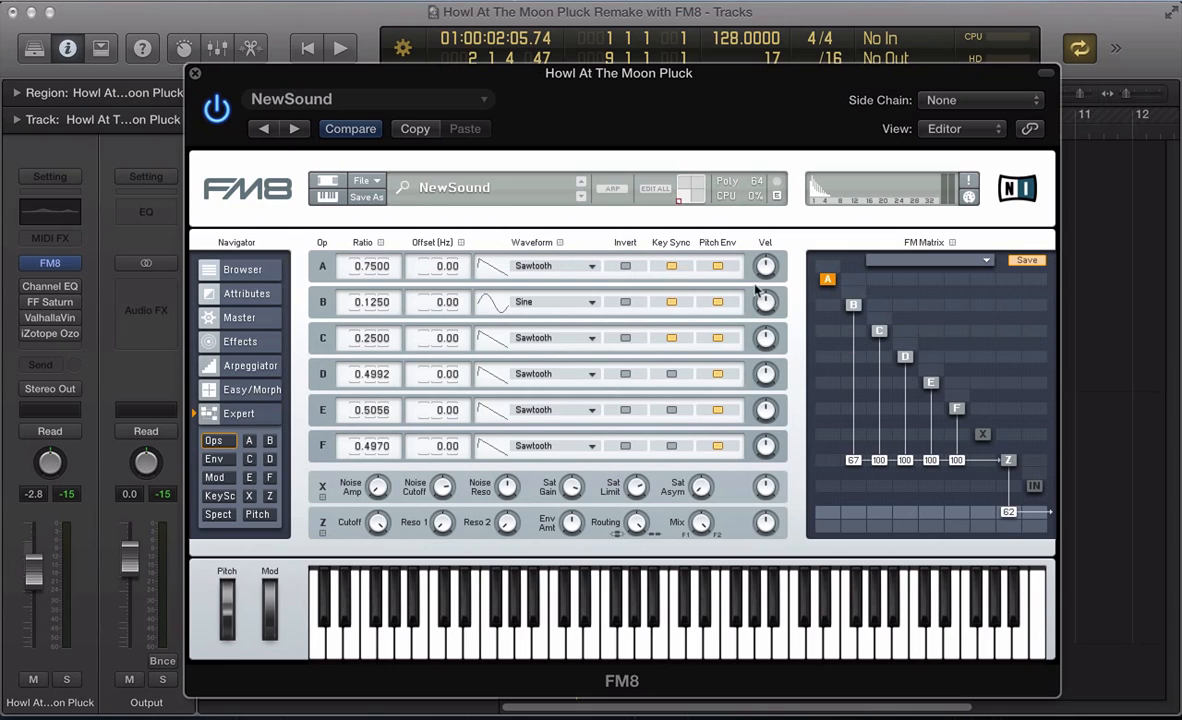
click(340, 48)
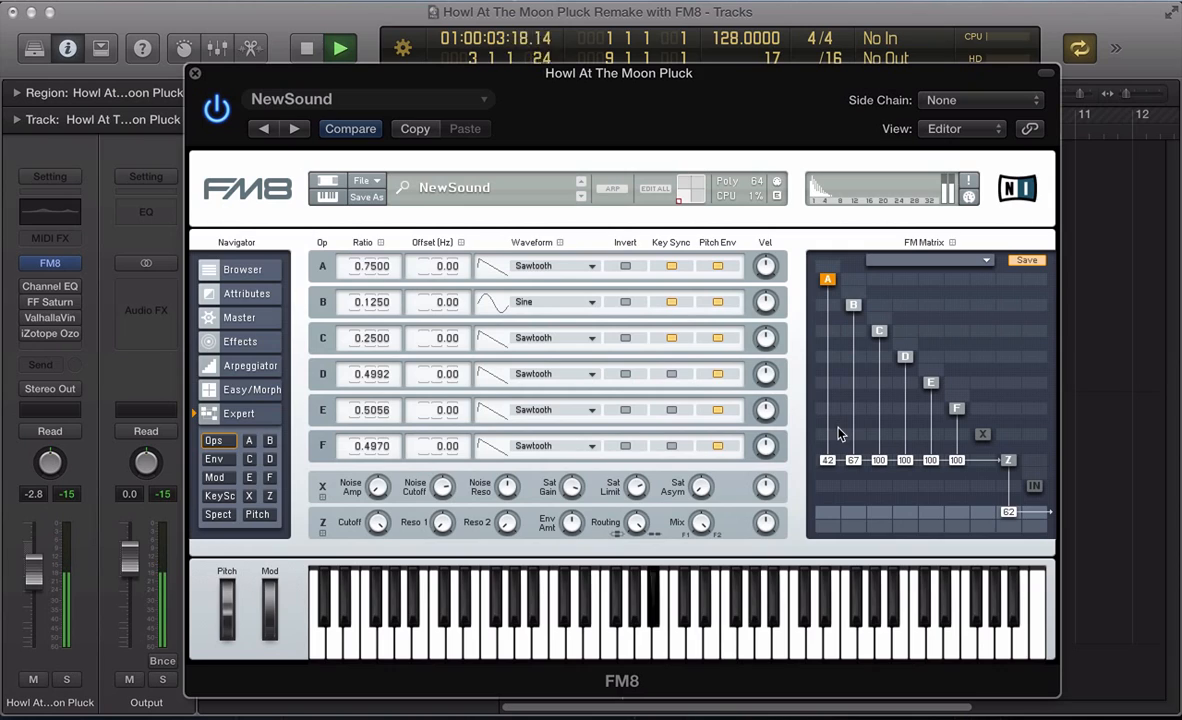
Step: Route operator A into operator B in the FM matrix at an amount of 20
click(340, 48)
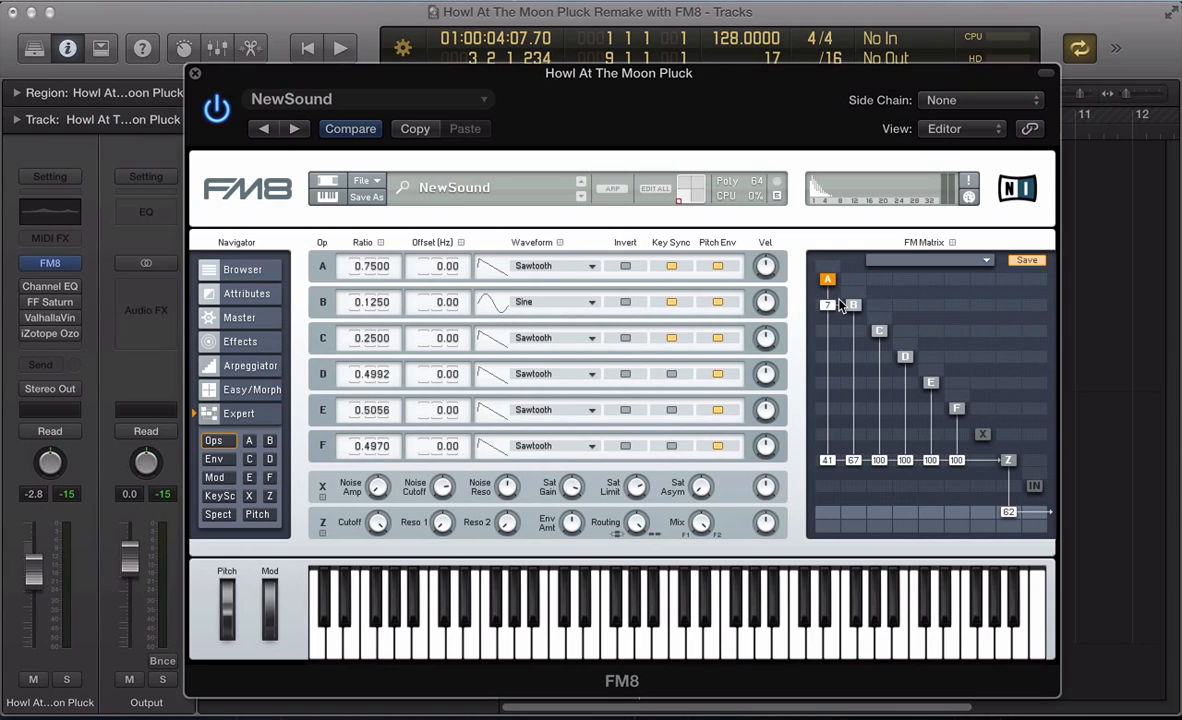
click(340, 48)
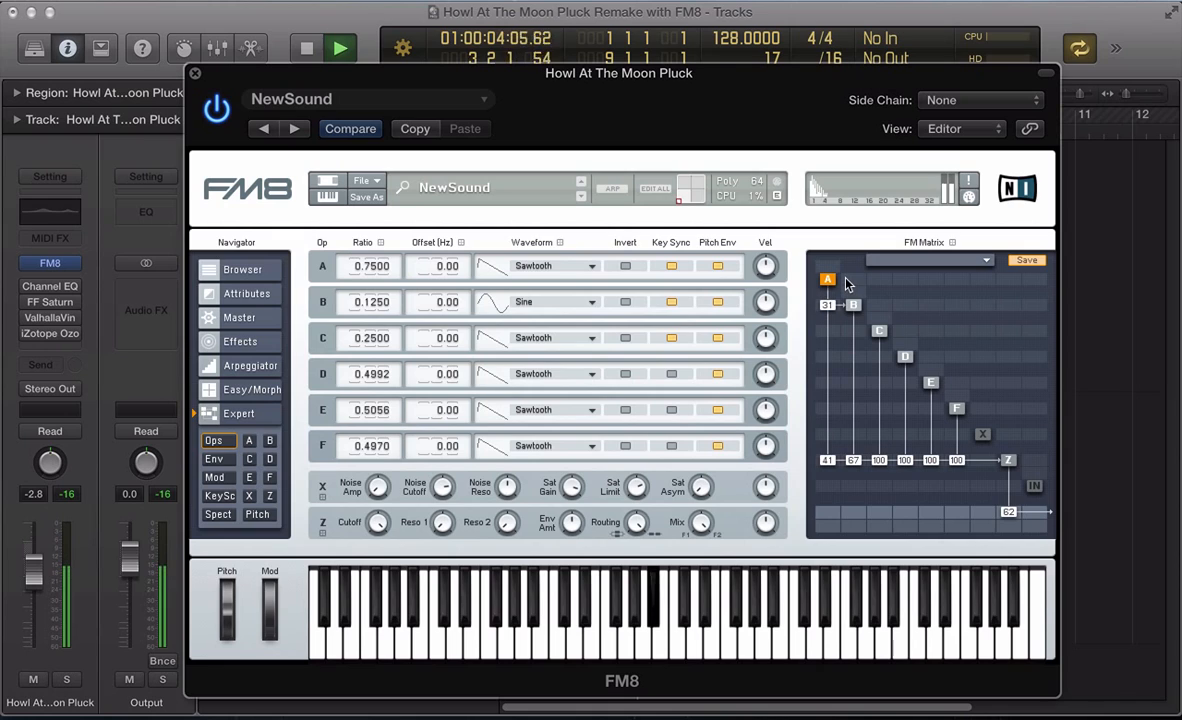
click(238, 316)
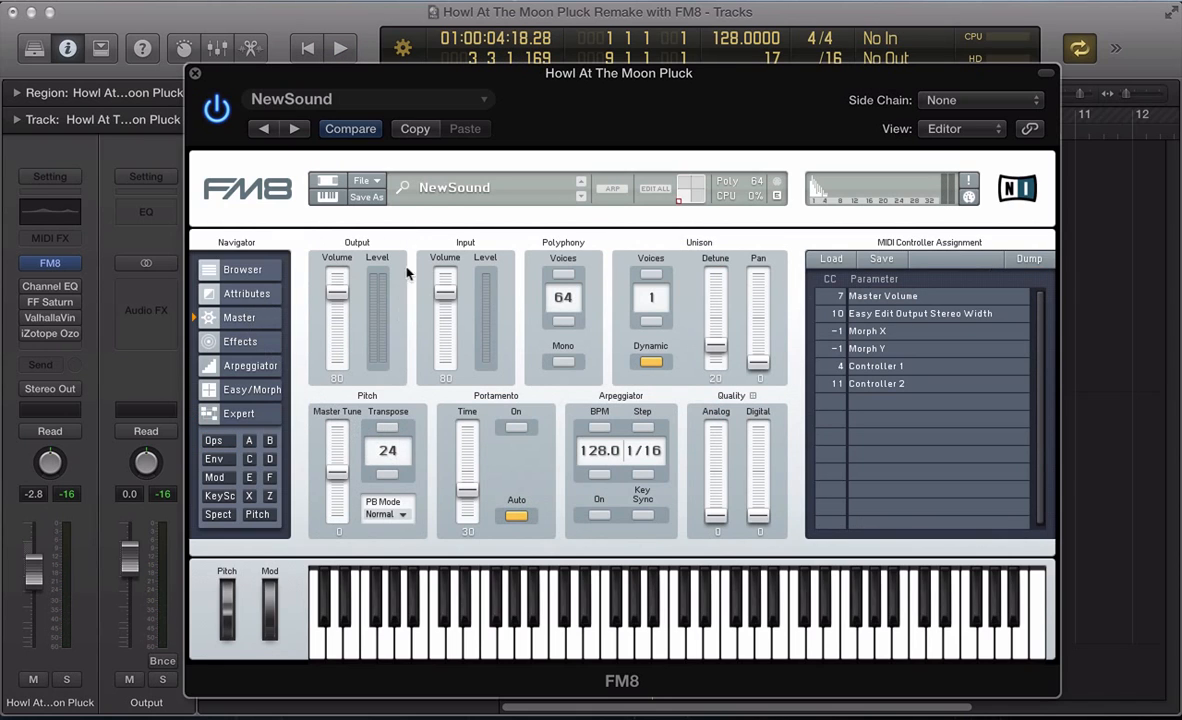
Step: On the Master page, set unison to 6 voices with some detune
click(340, 48)
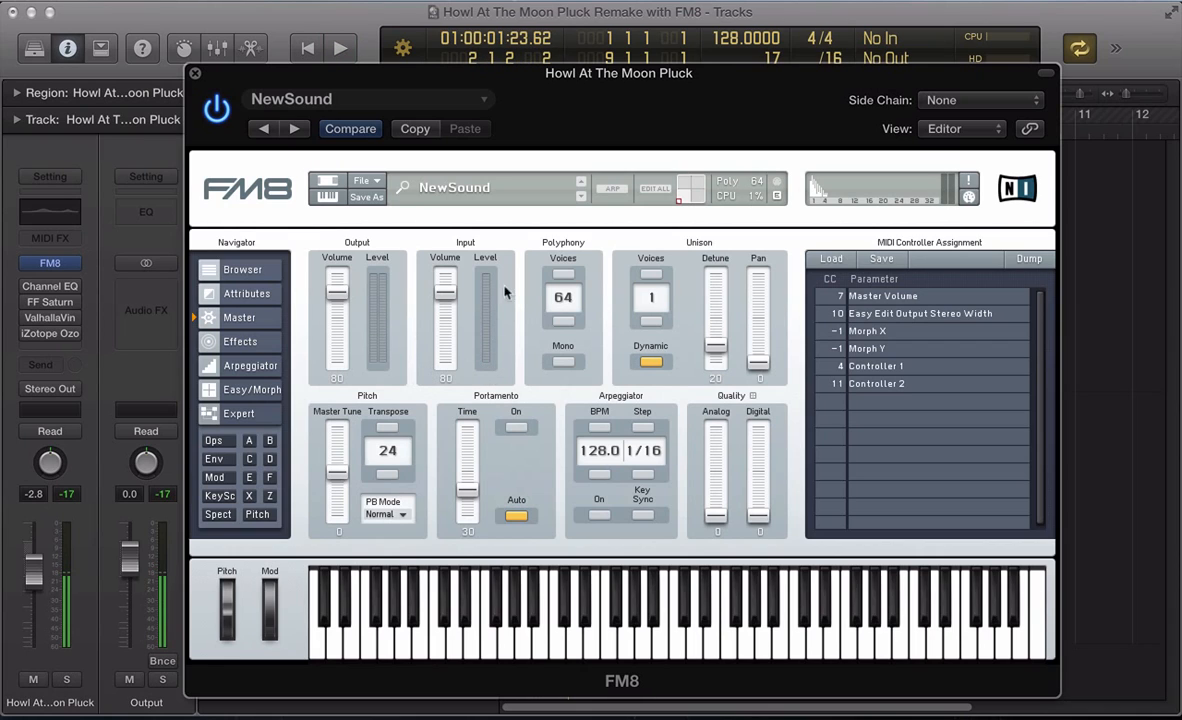
click(650, 296)
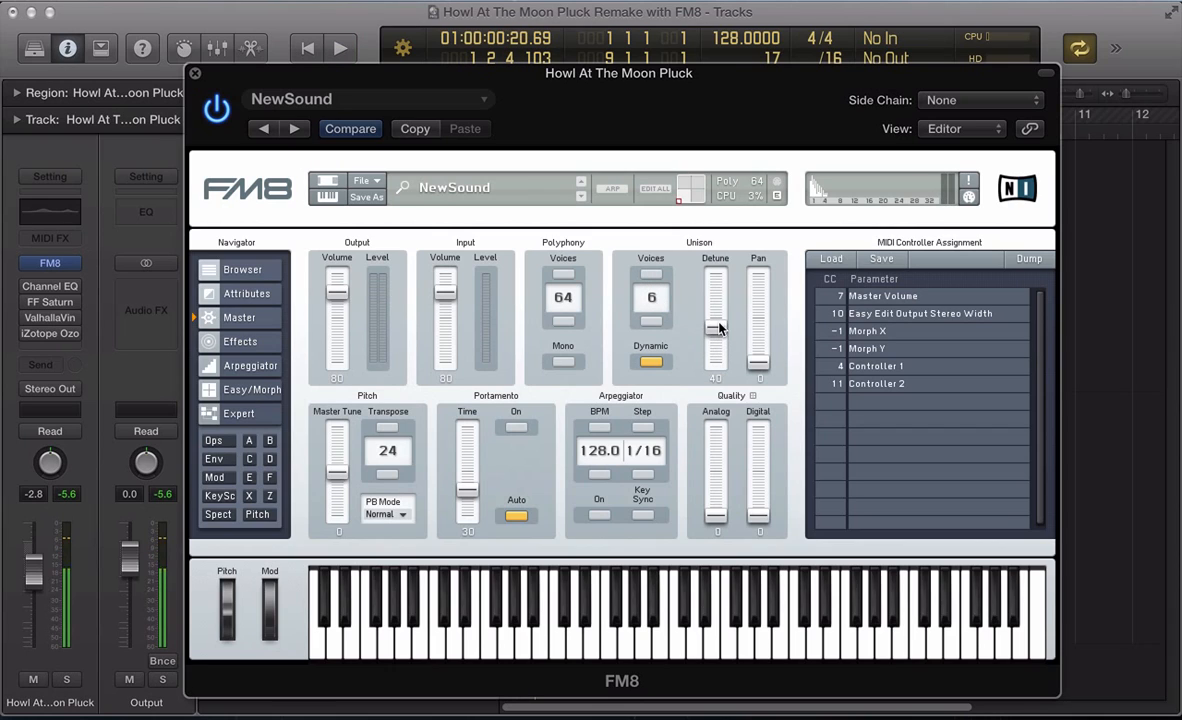
drag(716, 330, 716, 310)
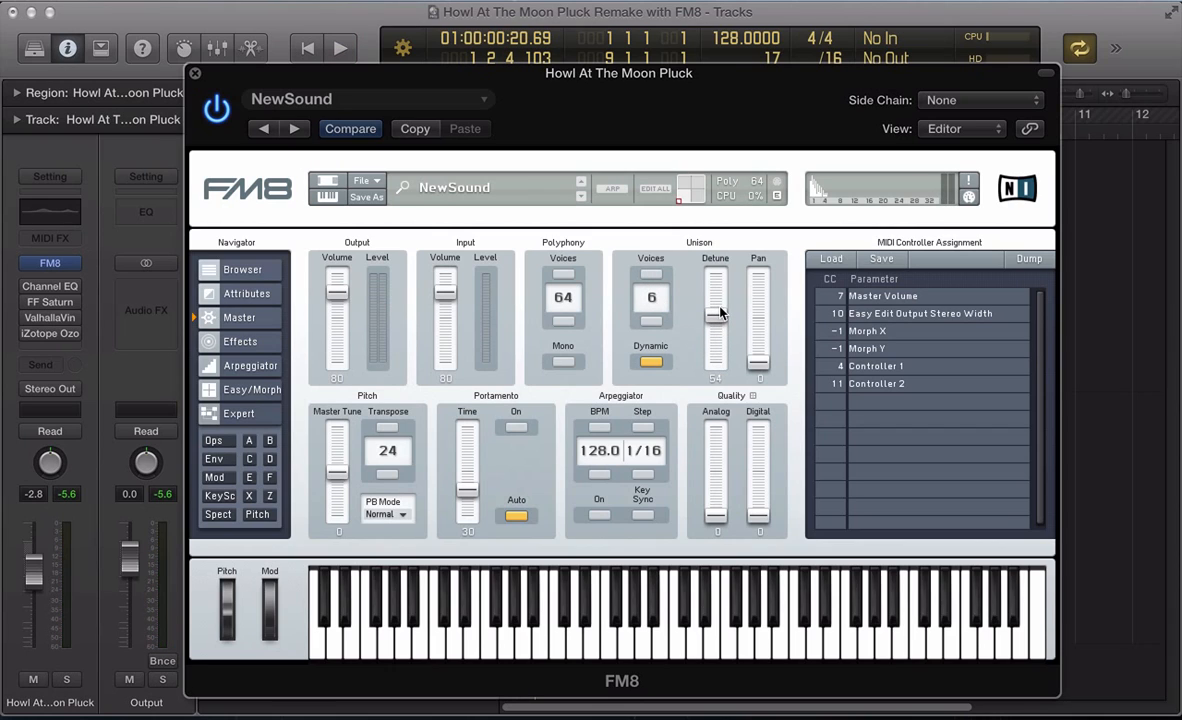
Step: Adjust the analog quality amount for the unison voices
click(340, 48)
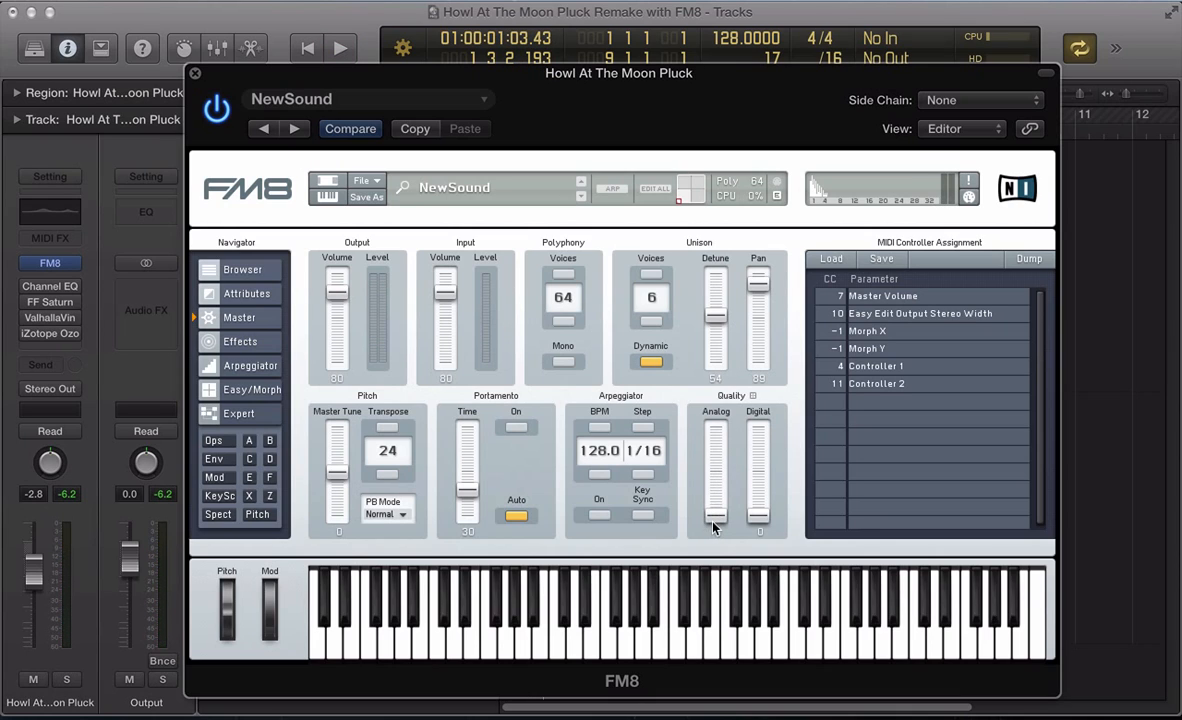
click(340, 48)
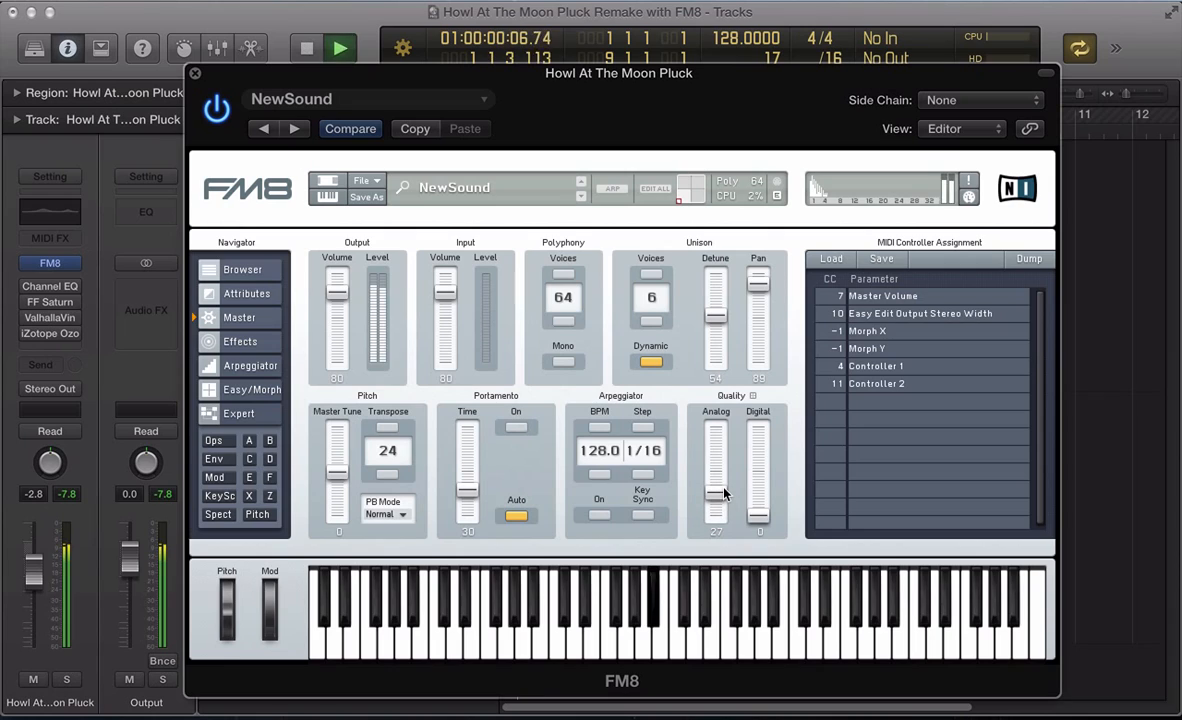
click(340, 48)
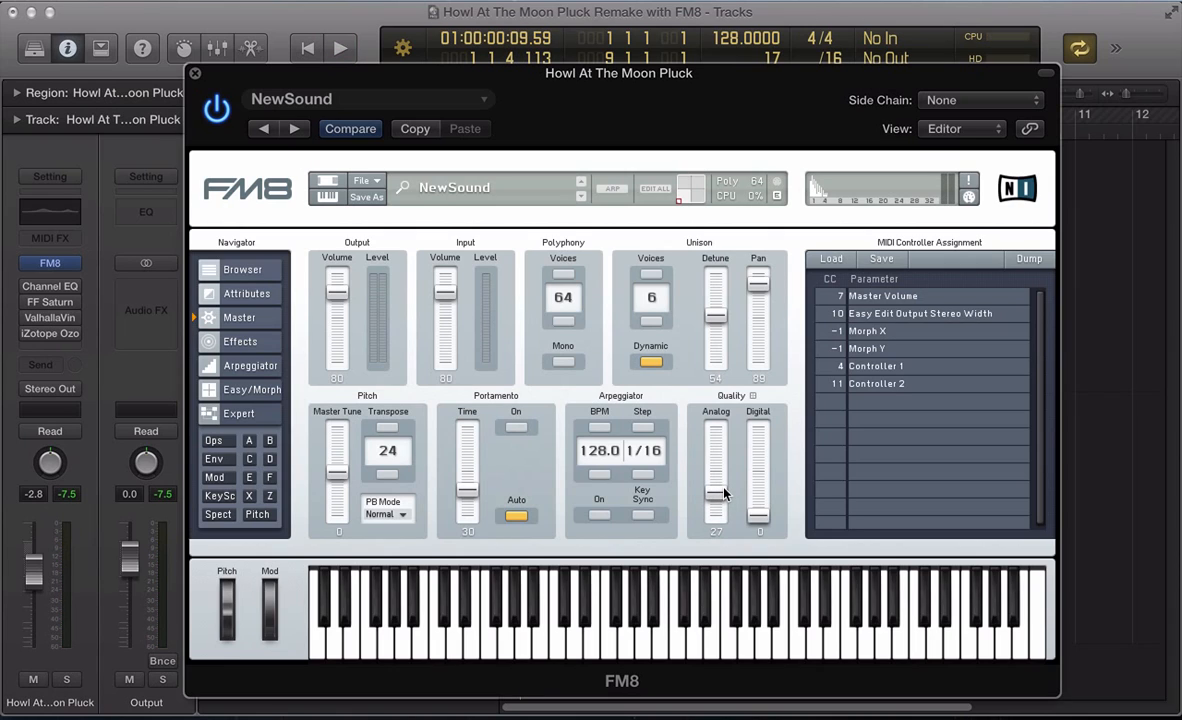
mouse_move(730, 486)
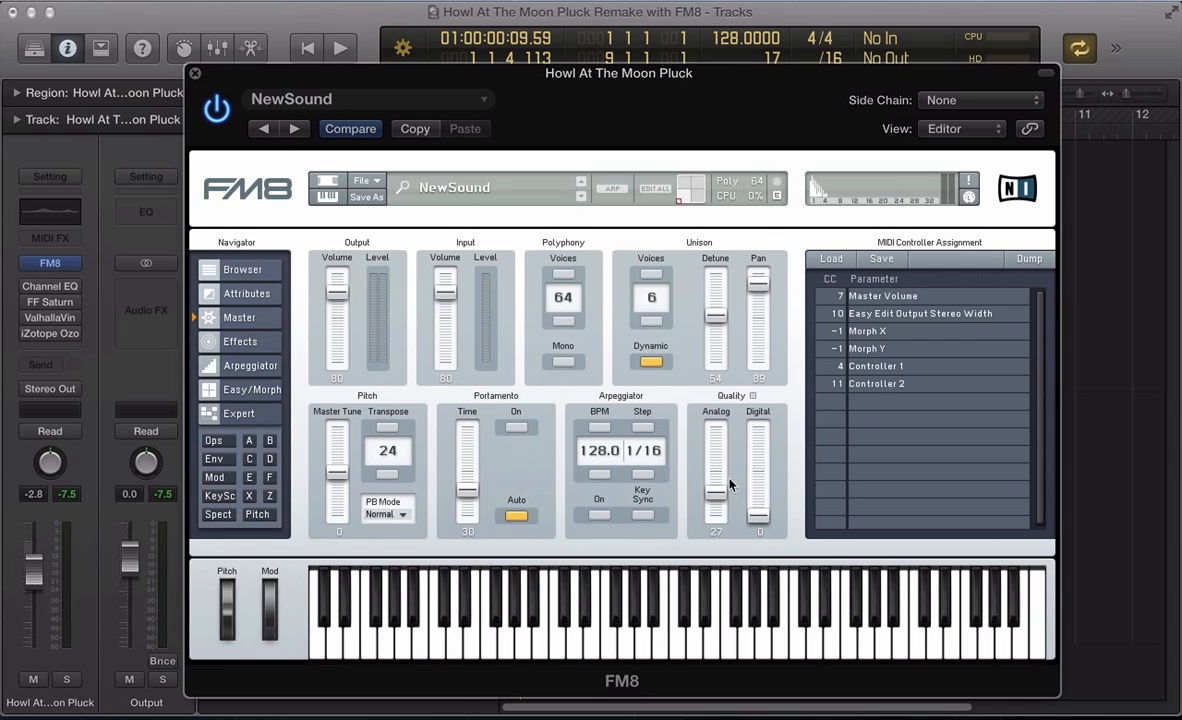
click(216, 458)
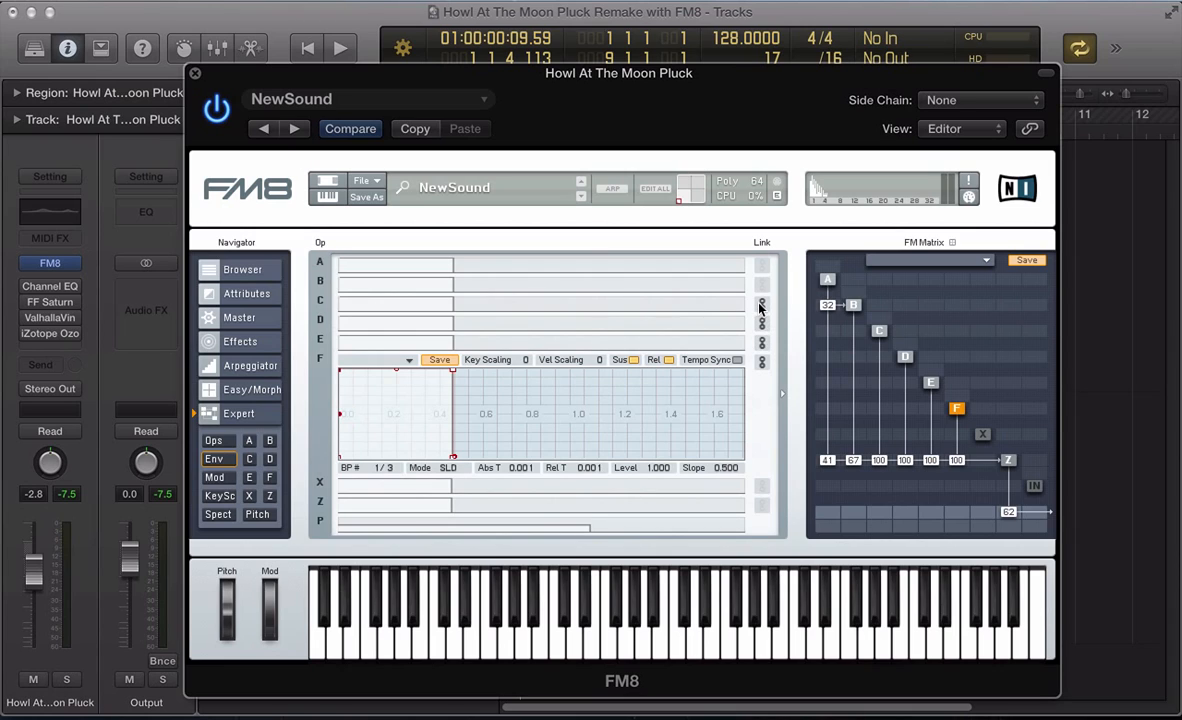
mouse_move(468, 448)
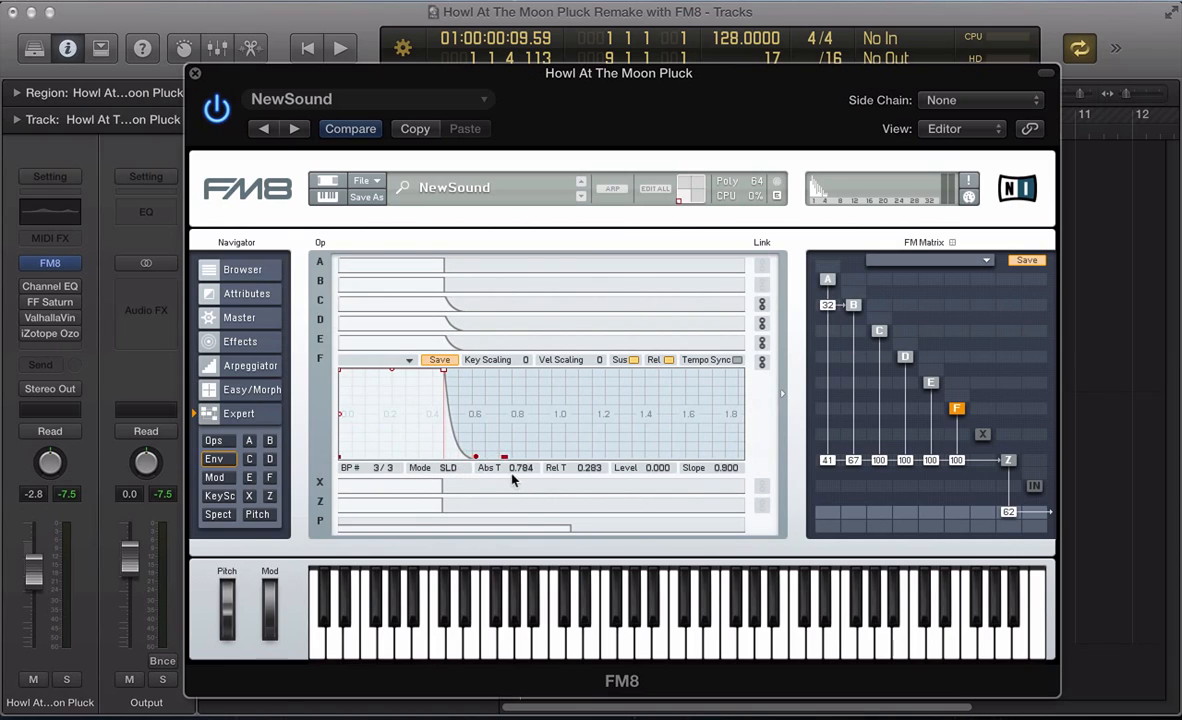
Step: Shape operator F's envelope into a fast attack with a short plucky decay
drag(504, 456, 444, 376)
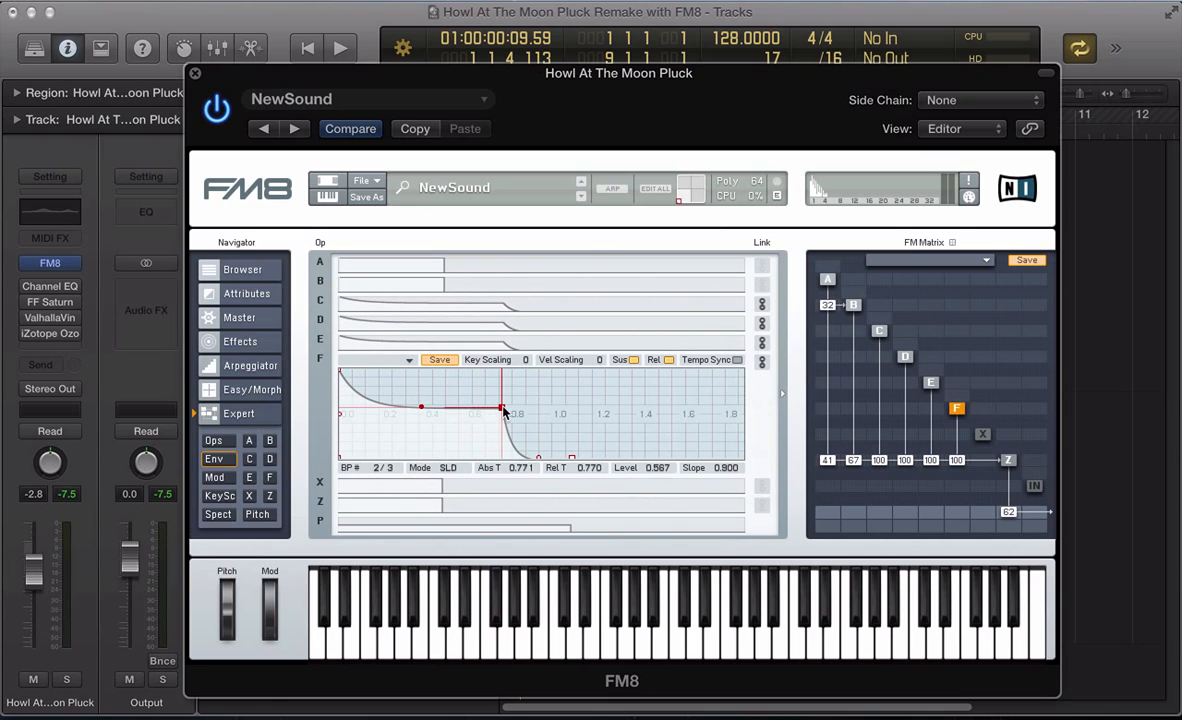
click(340, 48)
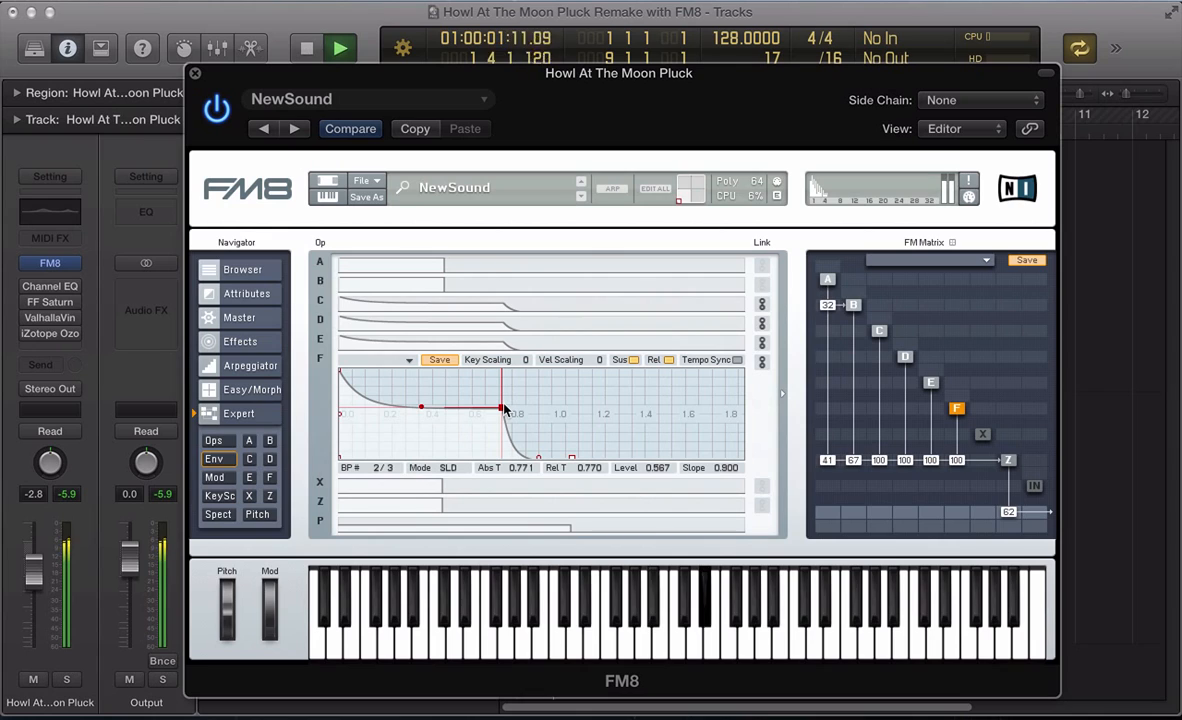
click(340, 48)
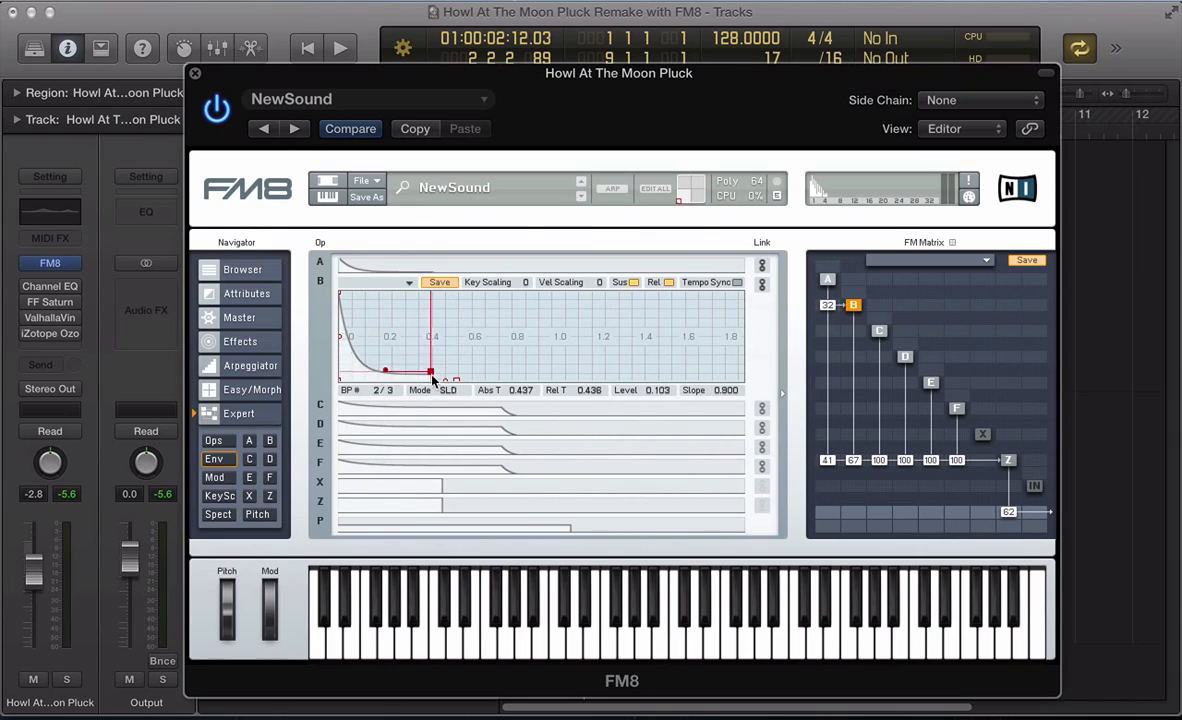
Step: Give operator B's envelope a short decay to level 0, then select the Z filter operator
click(340, 48)
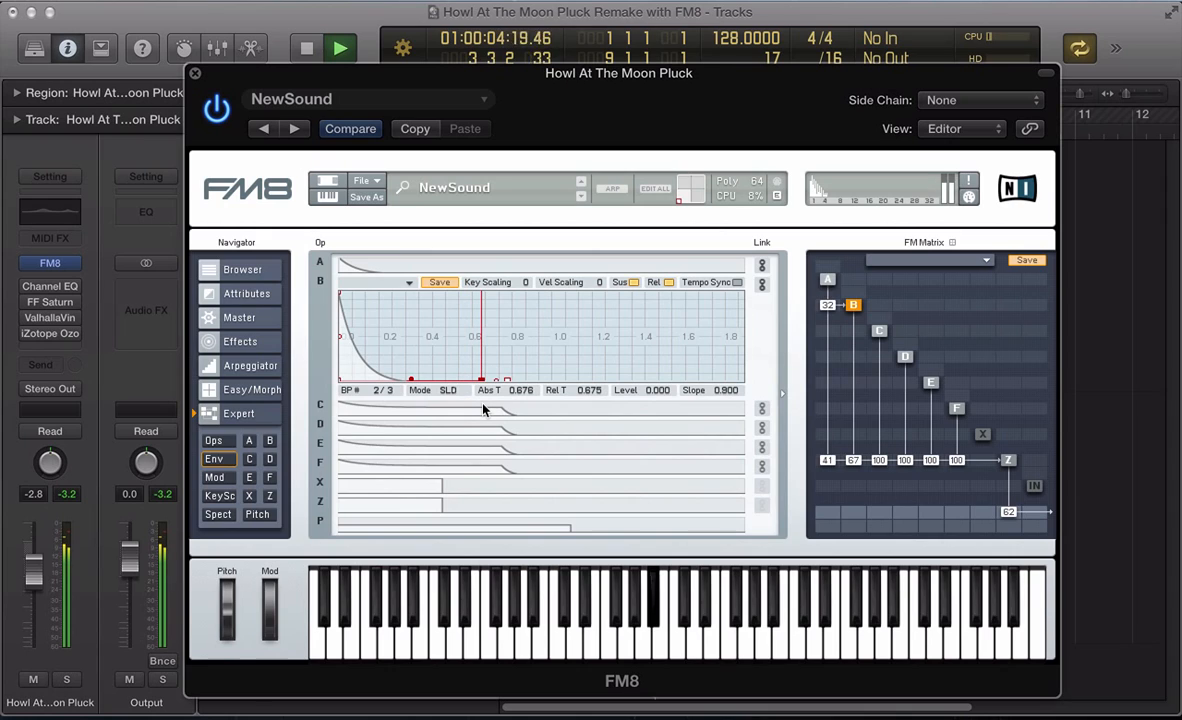
click(306, 48)
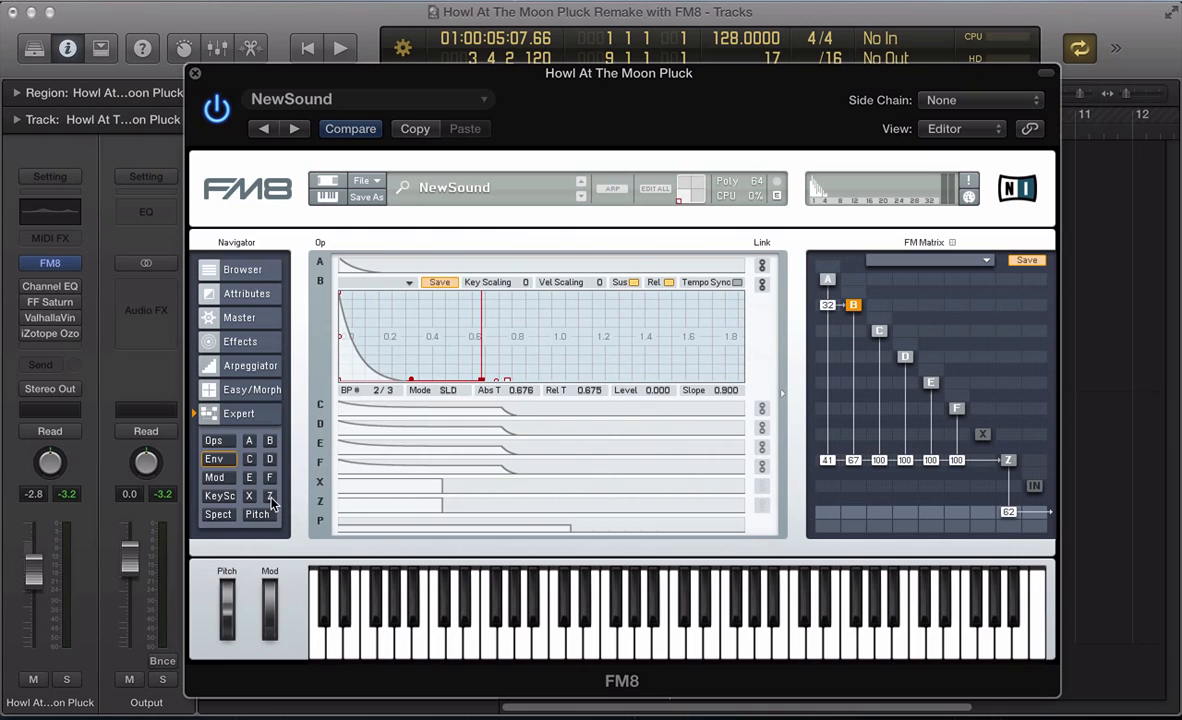
click(270, 496)
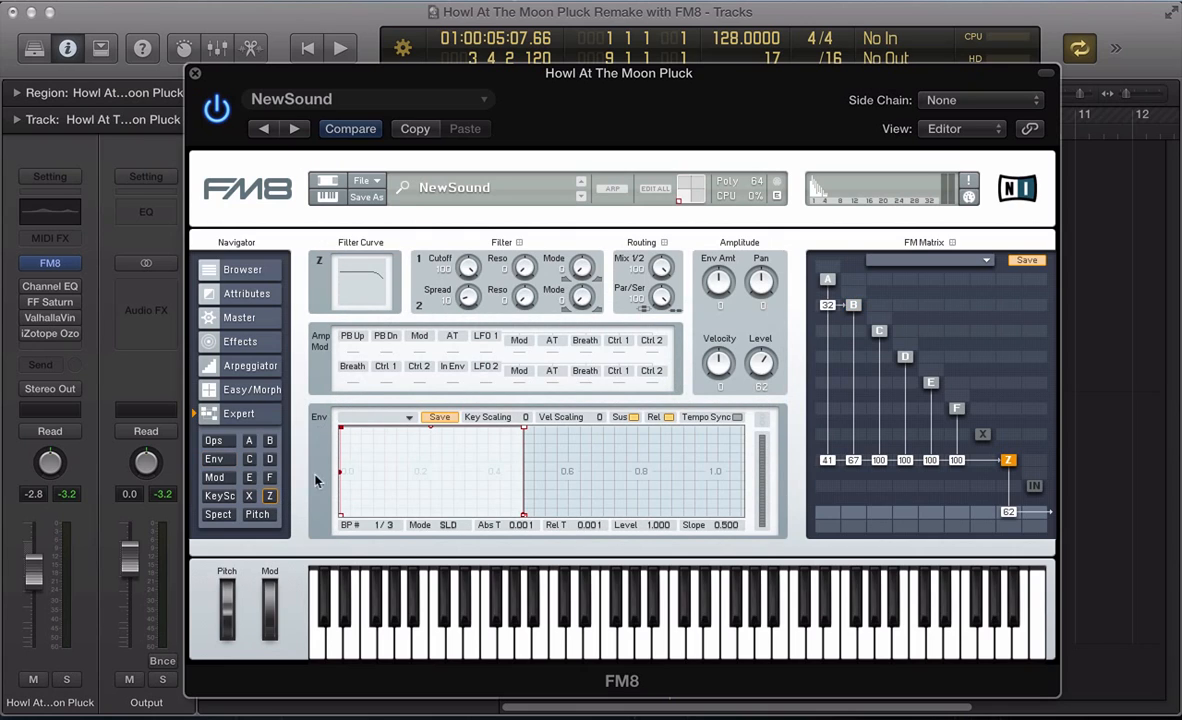
mouse_move(478, 260)
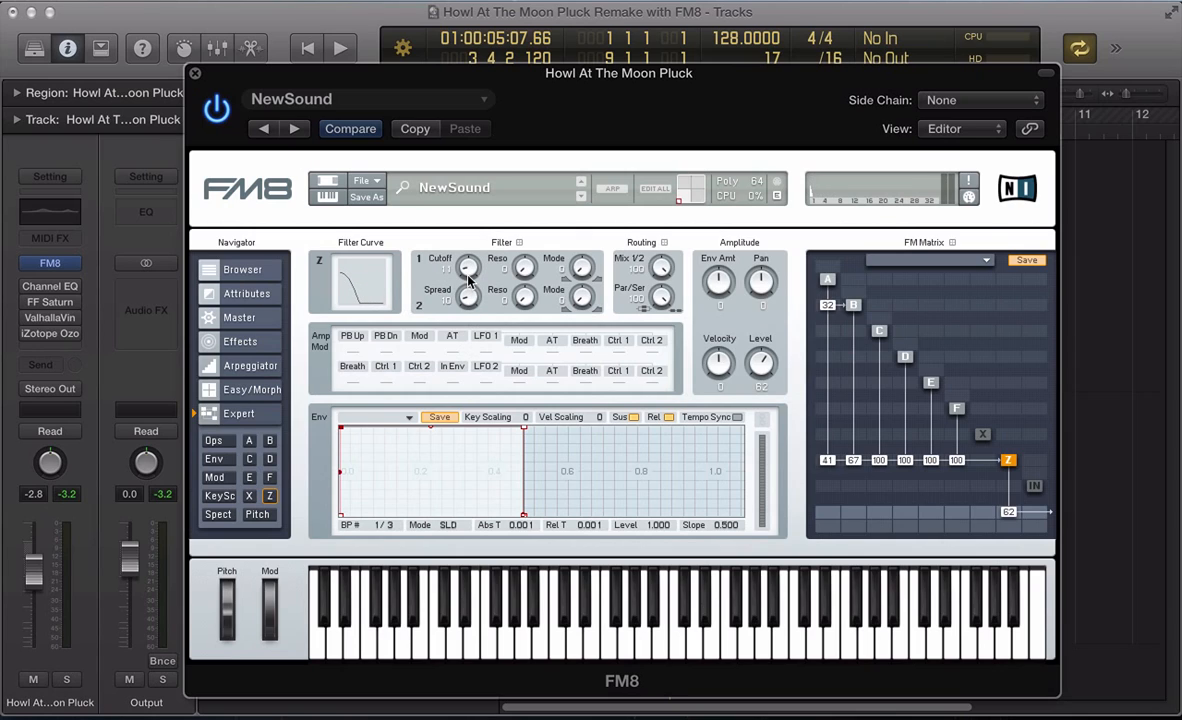
mouse_move(528, 280)
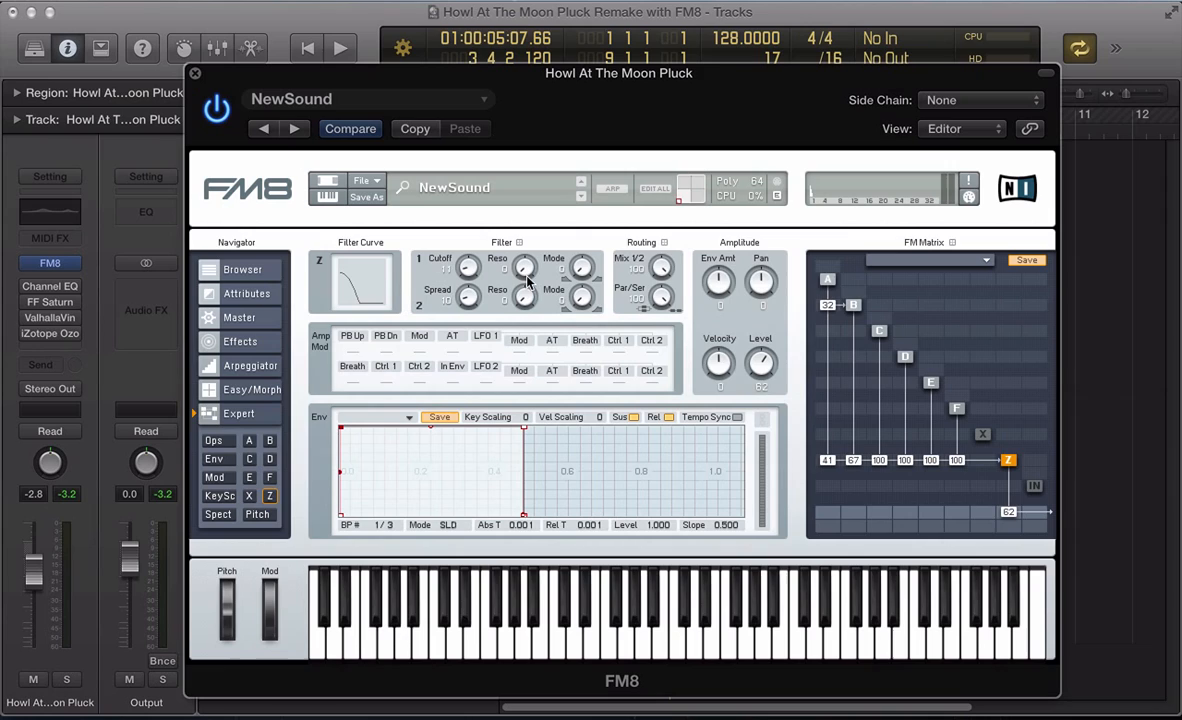
mouse_move(528, 276)
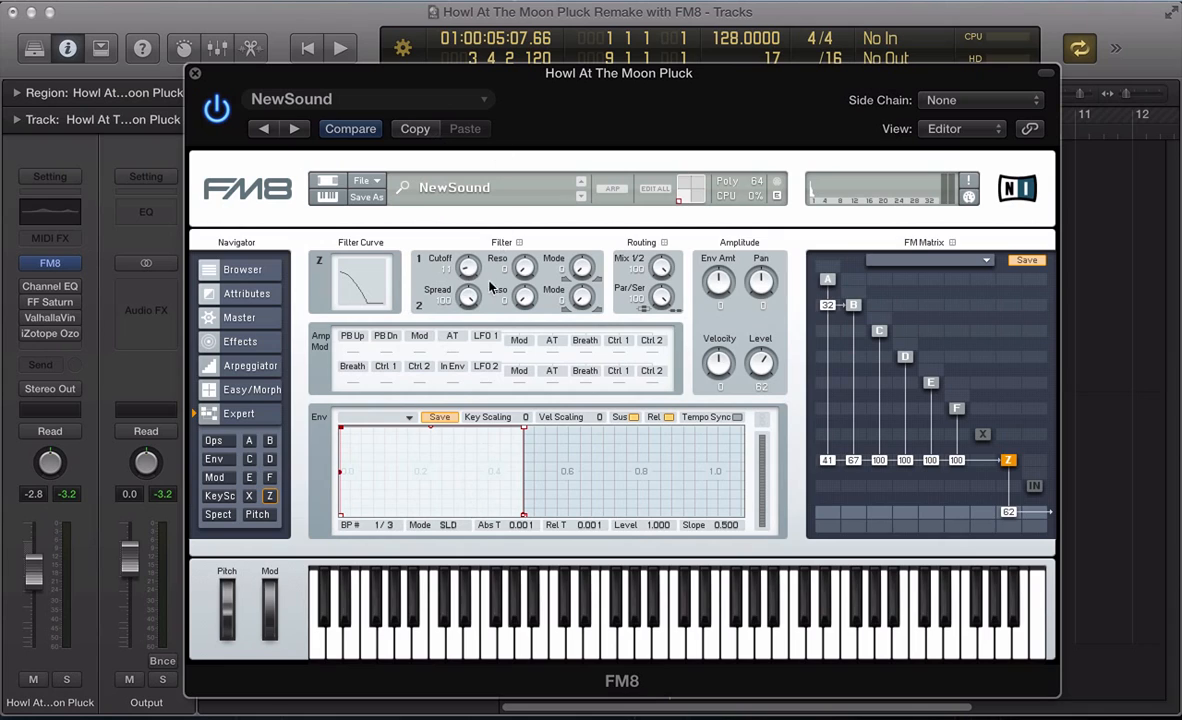
Step: Adjust the Z filter's cutoff and resonance for a lowpass-like curve
click(340, 48)
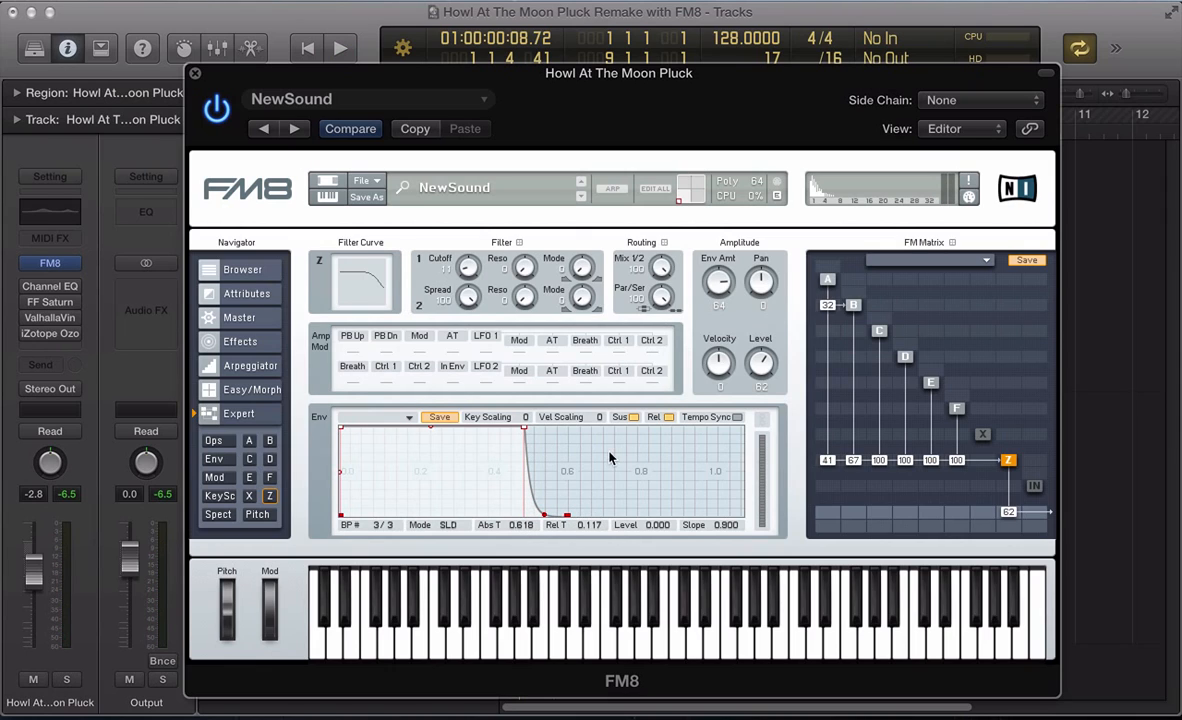
Step: Shape the Z filter envelope to peak at time 0.007, level 0.849, then decay fast, and audition it
drag(540, 512, 520, 520)
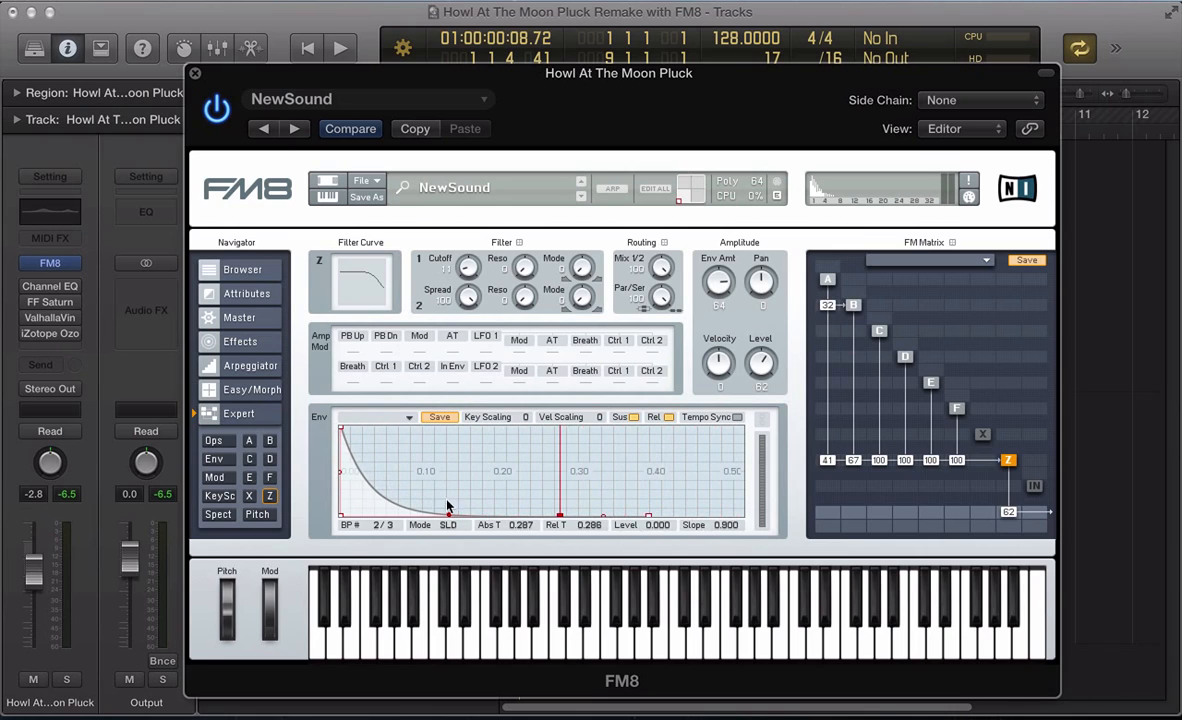
click(340, 48)
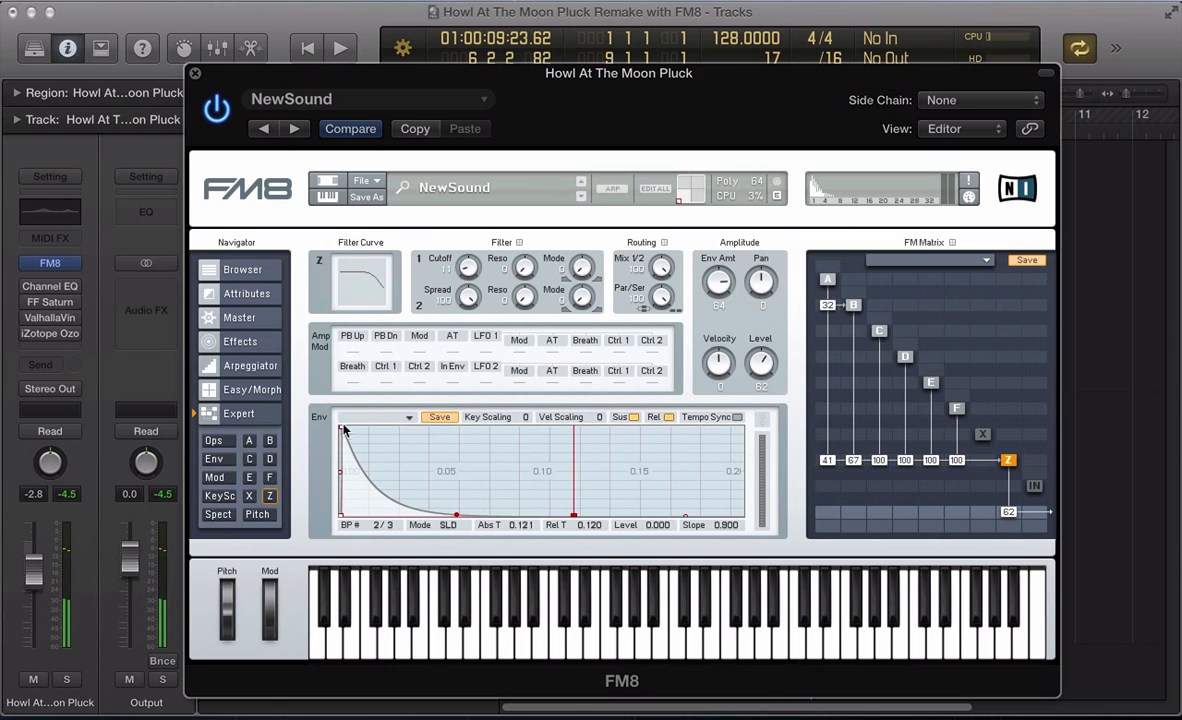
drag(352, 450, 352, 436)
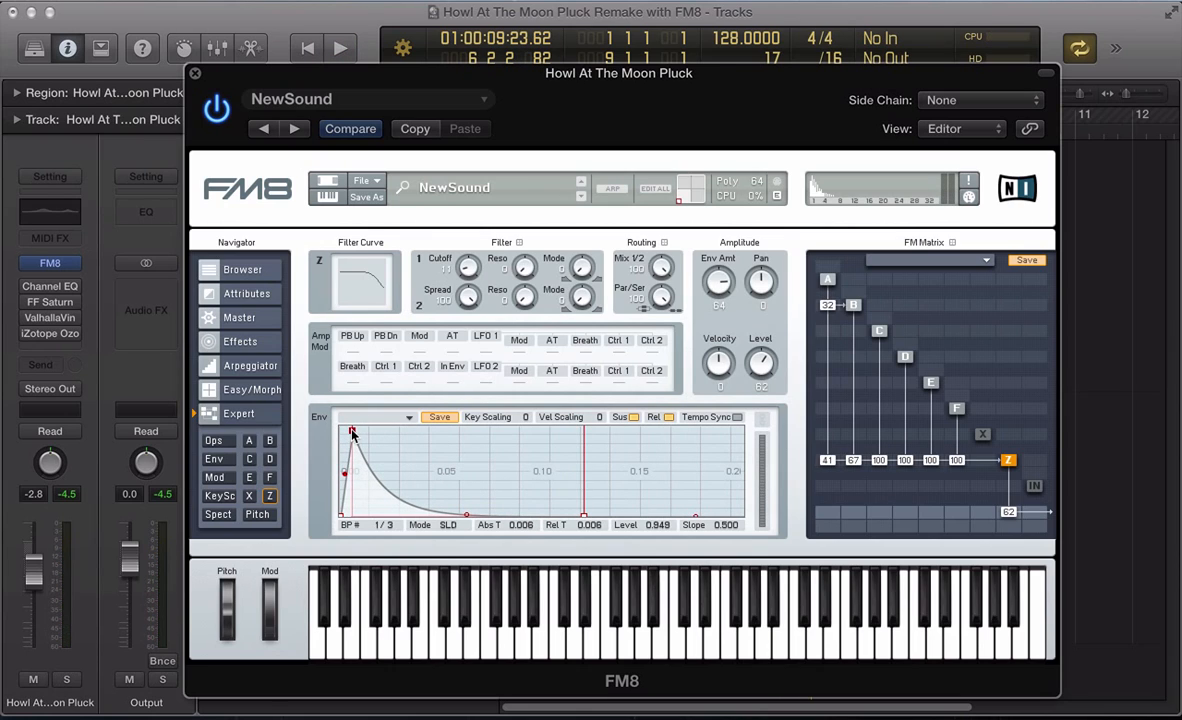
click(340, 48)
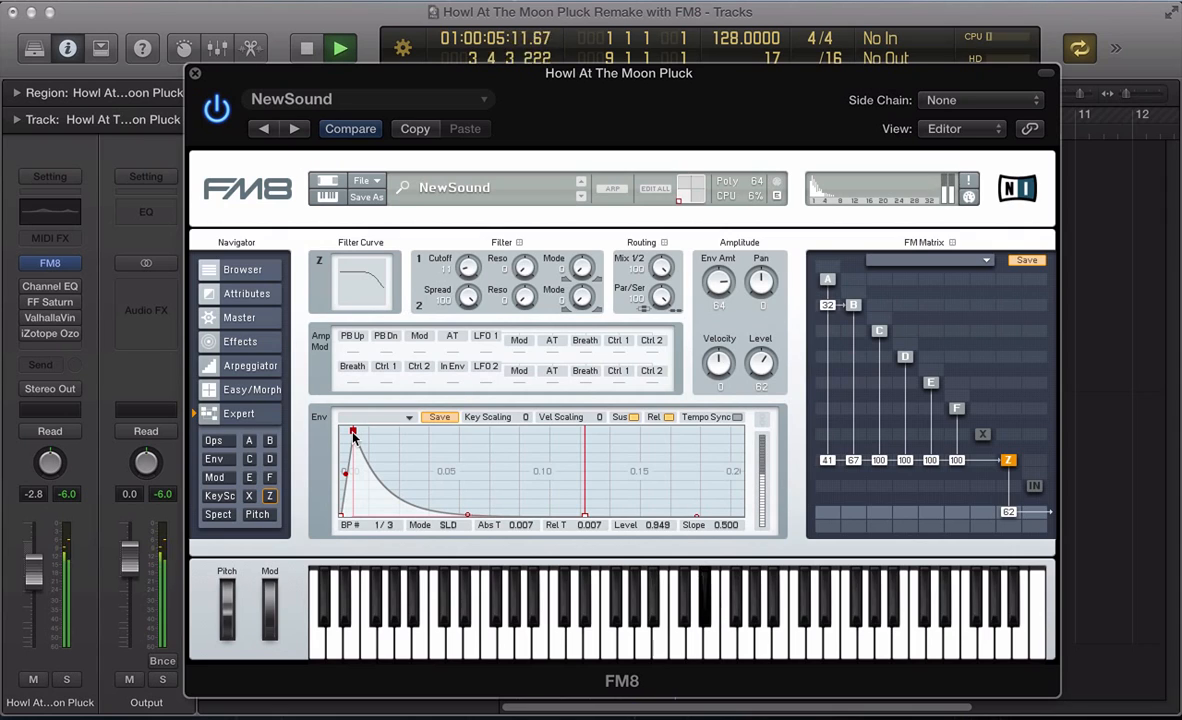
click(306, 48)
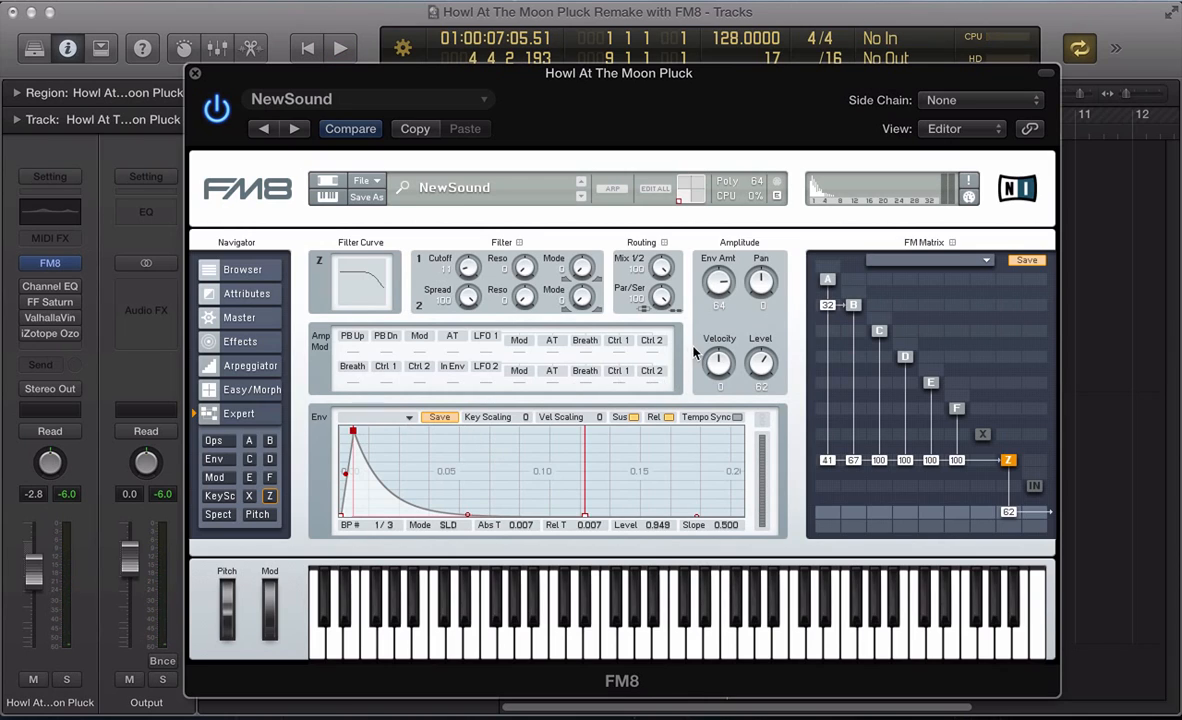
mouse_move(722, 332)
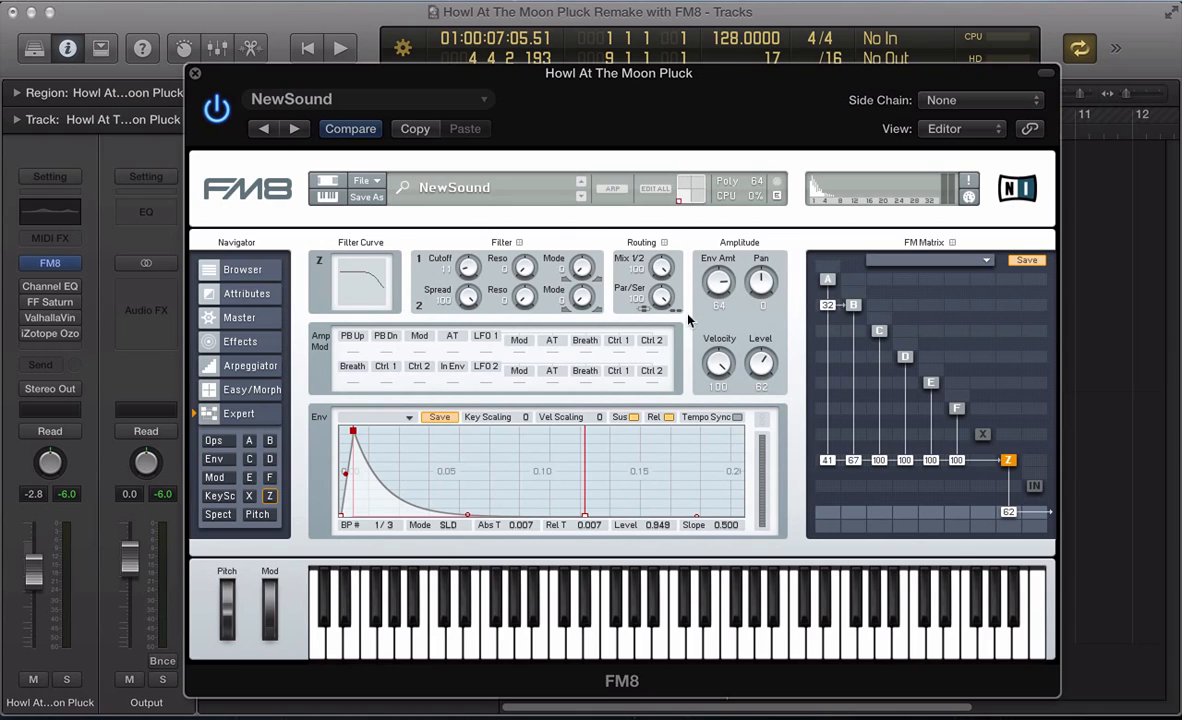
click(340, 48)
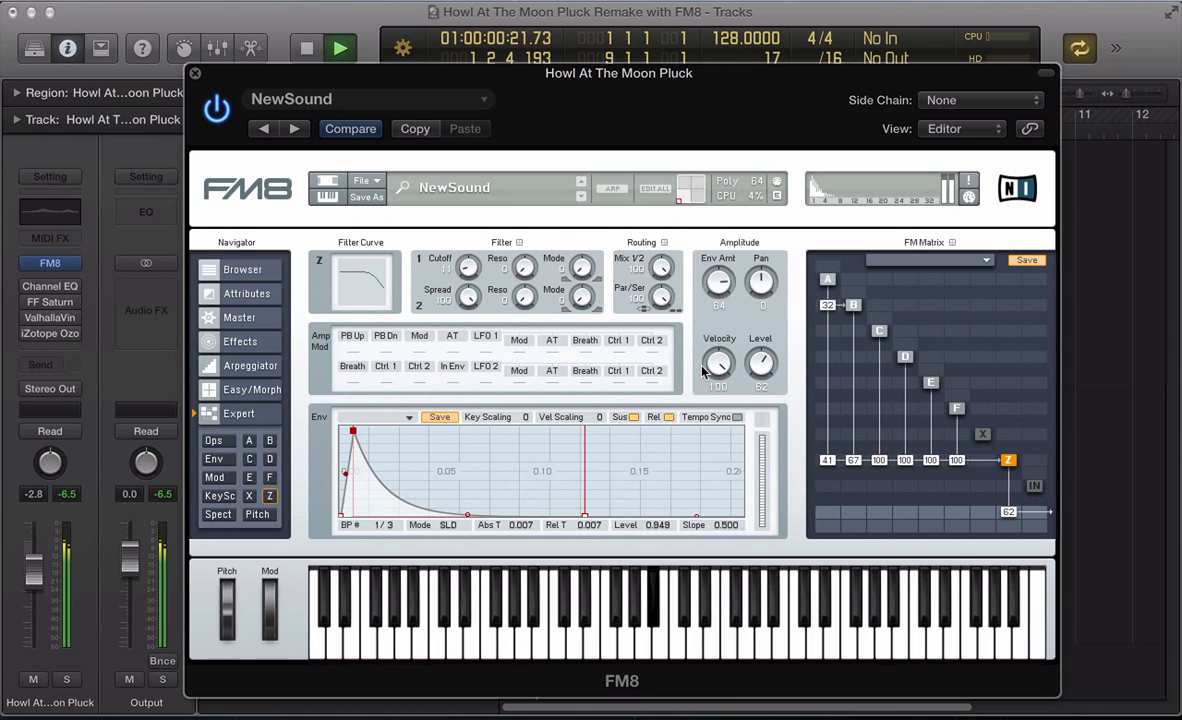
click(308, 48)
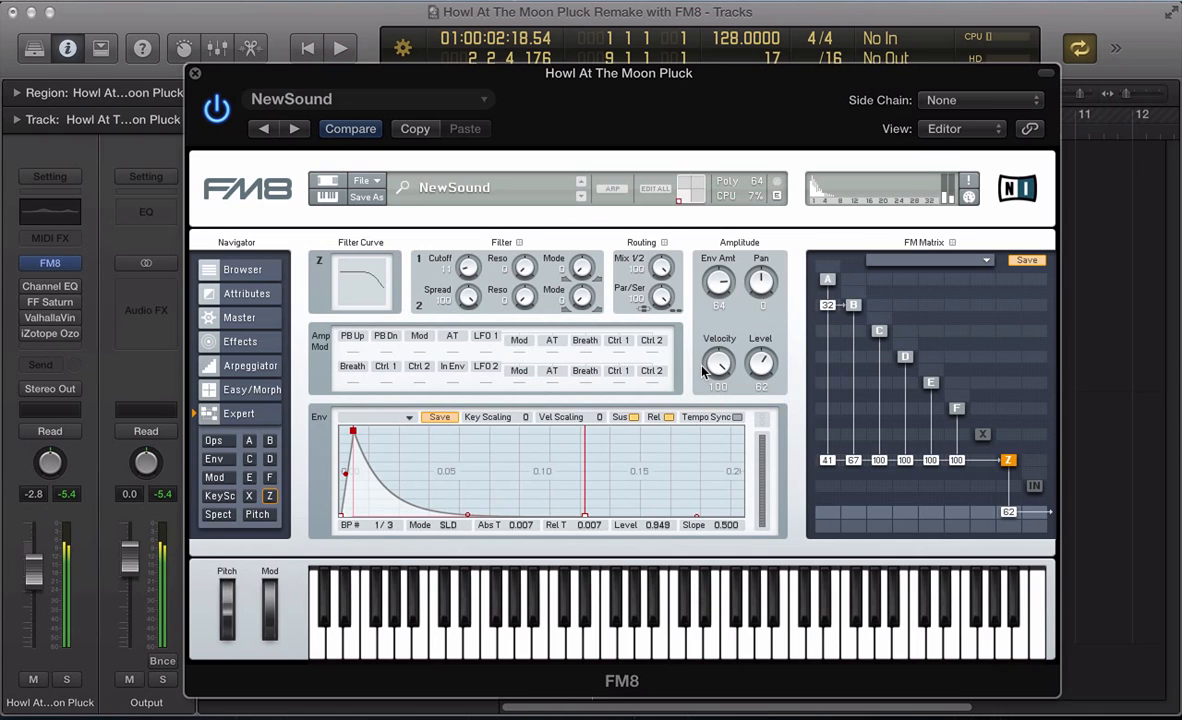
click(196, 72)
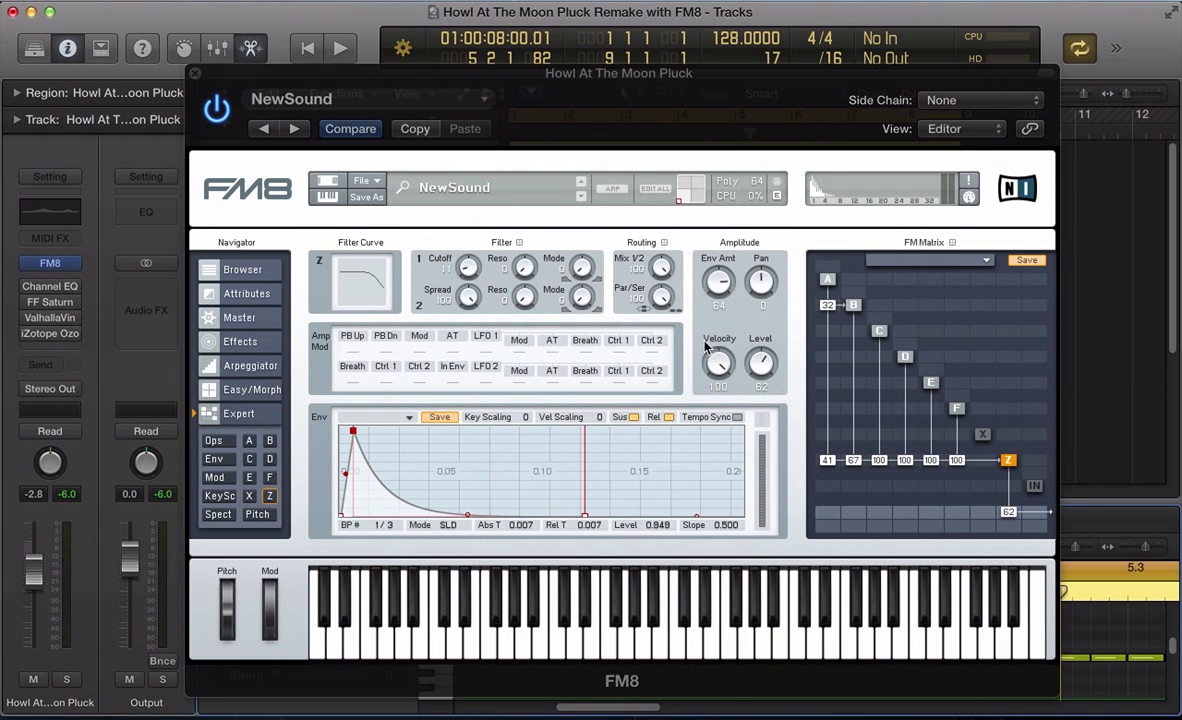
mouse_move(736, 348)
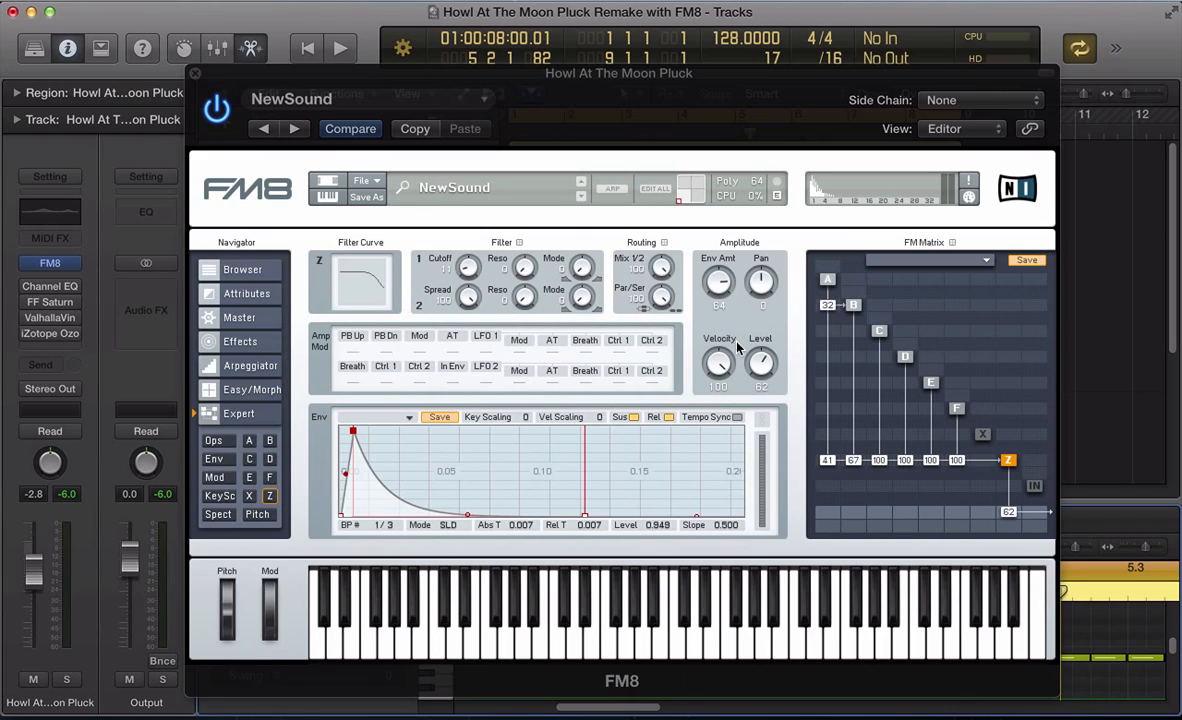
mouse_move(730, 352)
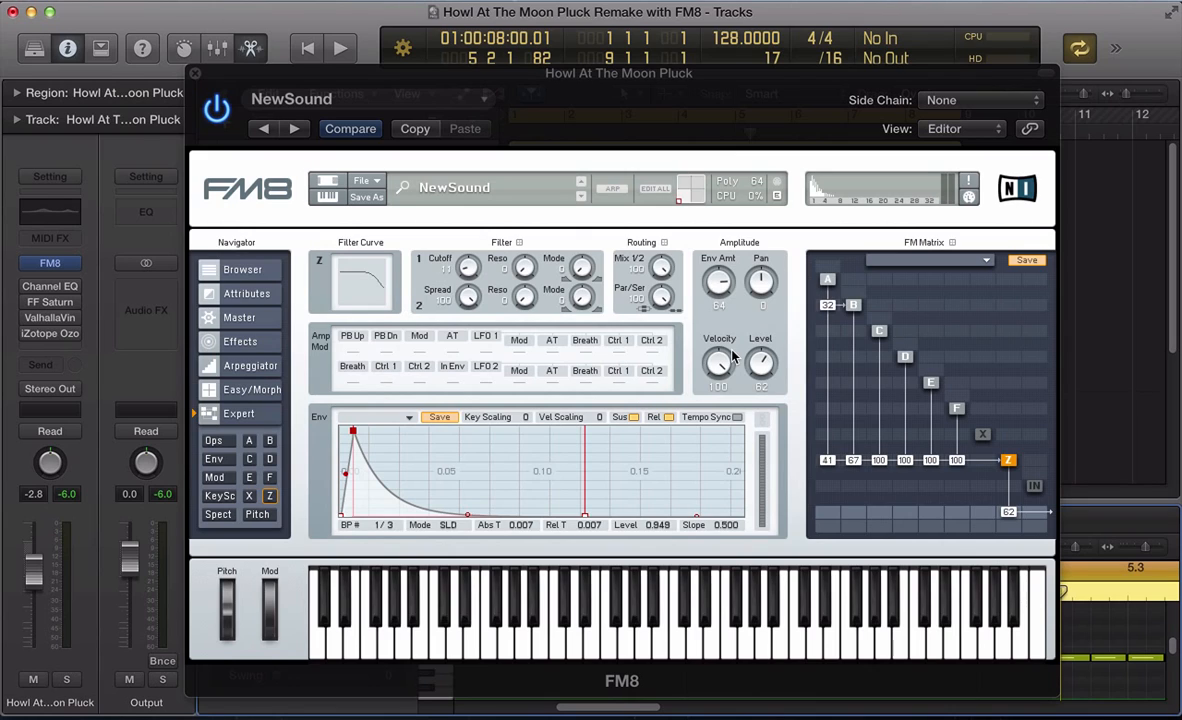
click(340, 48)
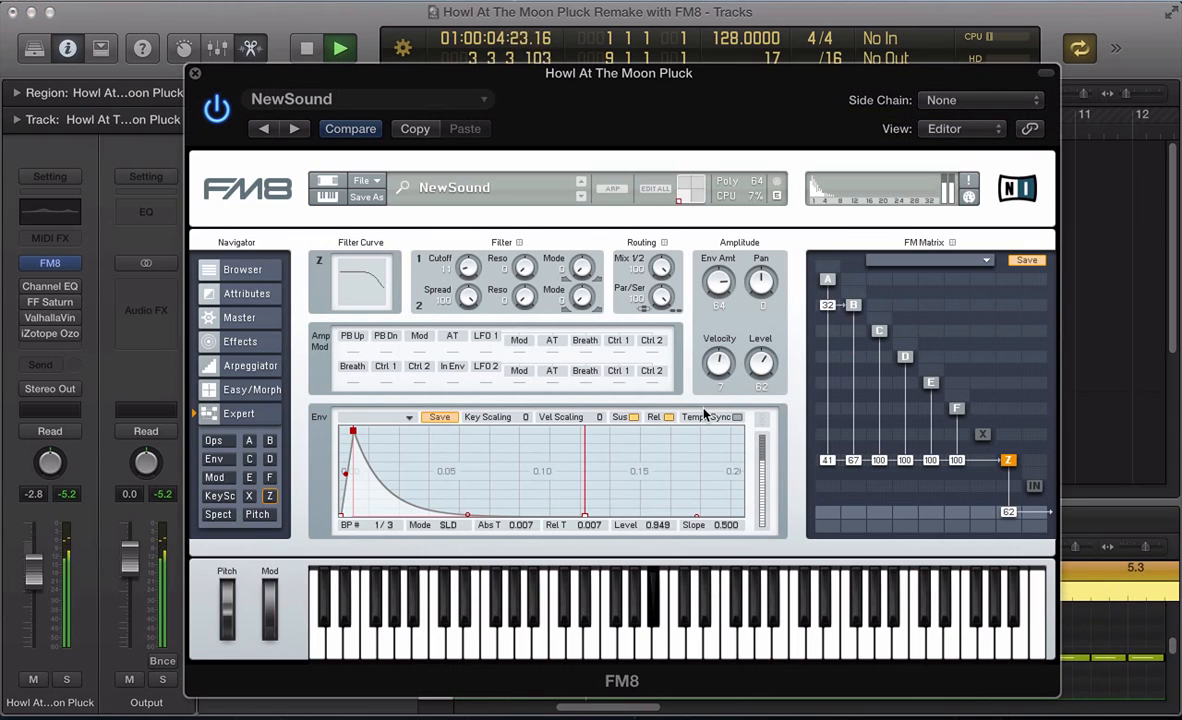
click(340, 48)
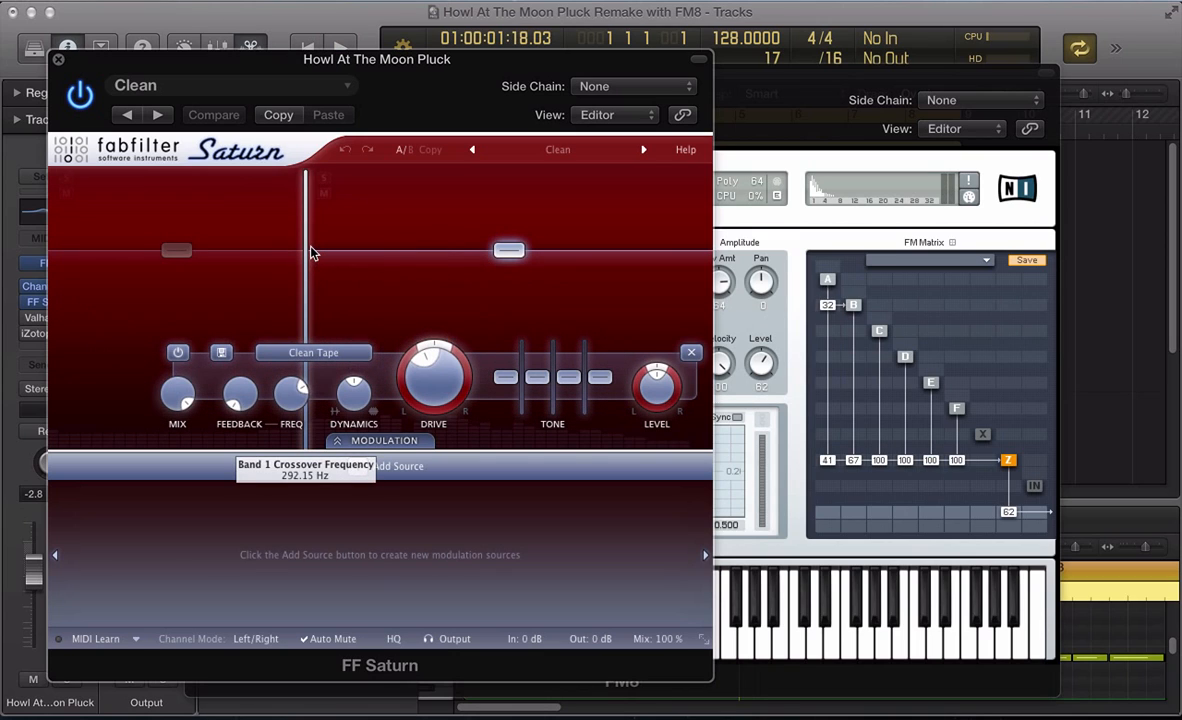
mouse_move(248, 282)
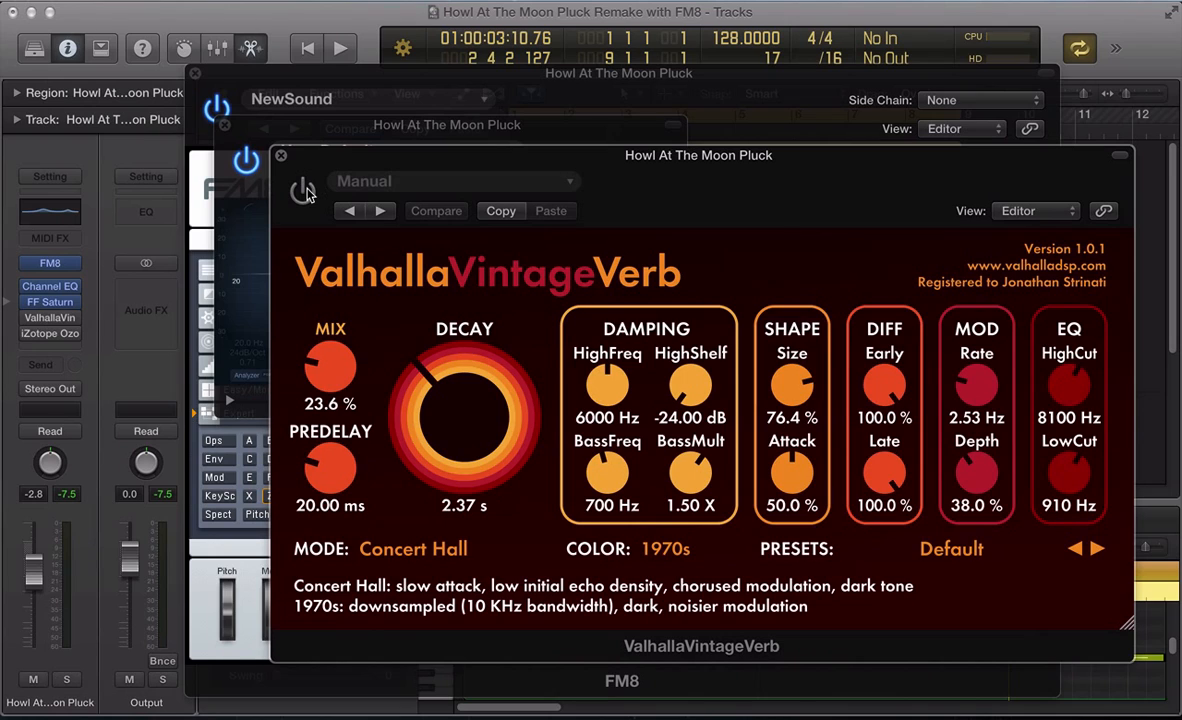
Step: Enable the Ozone 5 Imager with bands 1 and 2 at -100% width while auditioning
click(340, 48)
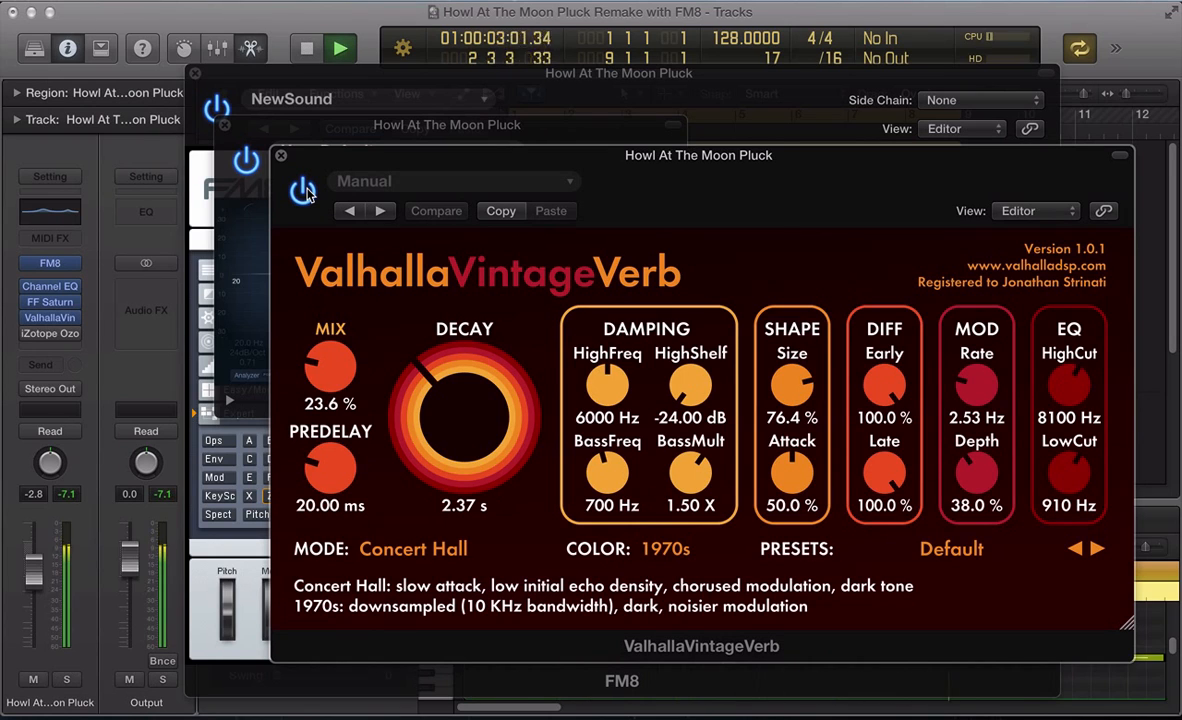
click(340, 48)
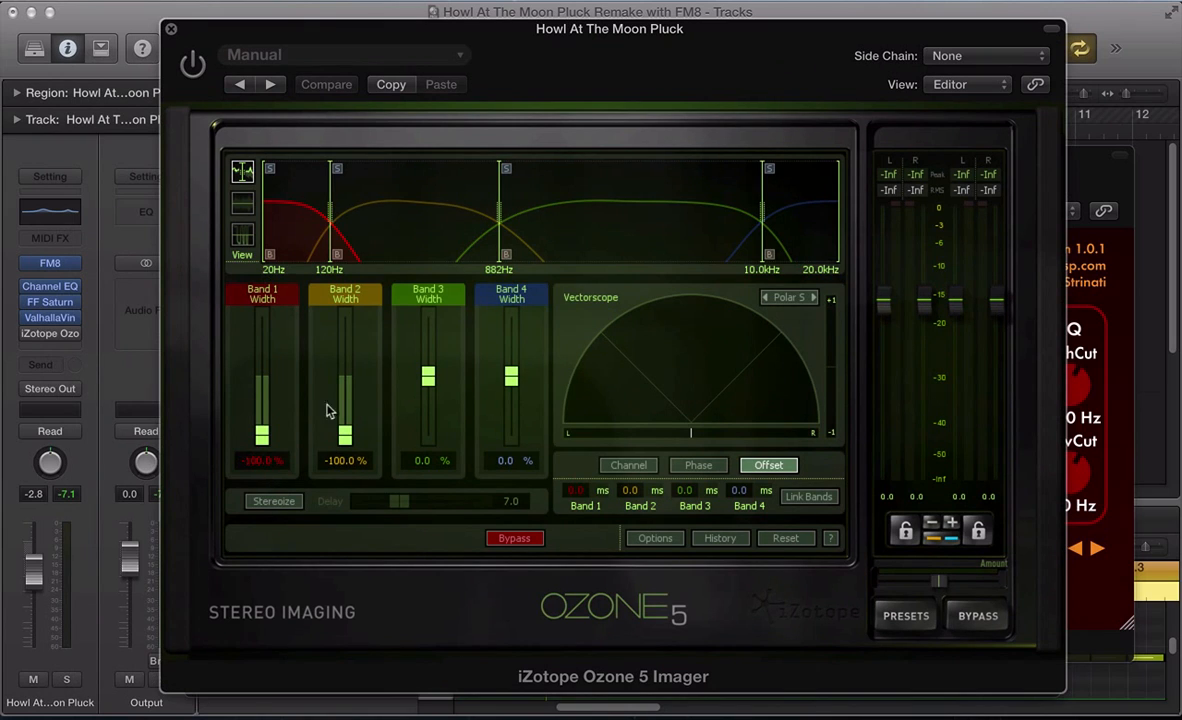
mouse_move(360, 388)
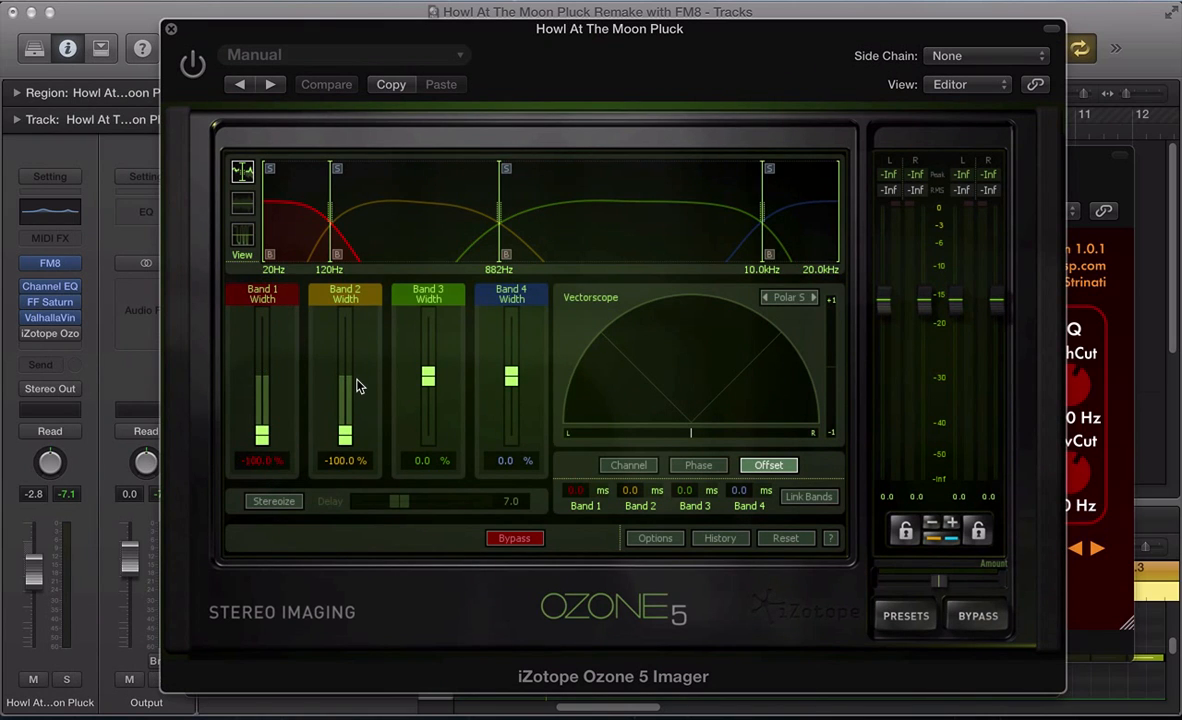
mouse_move(412, 238)
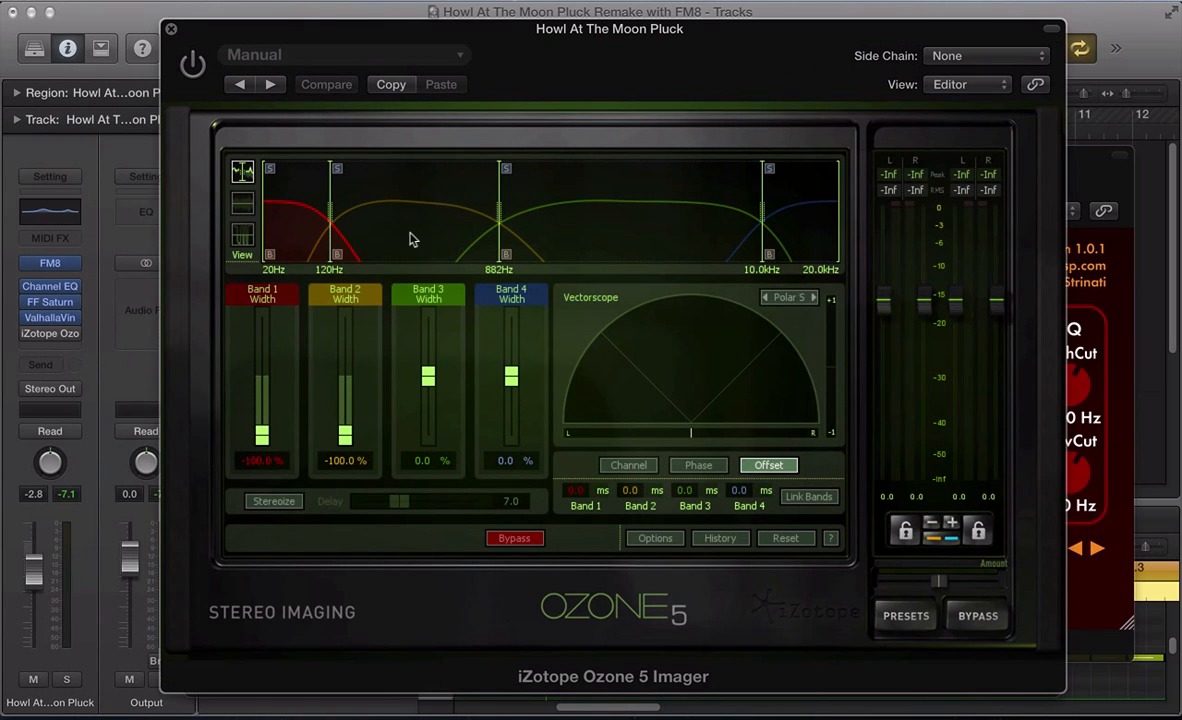
mouse_move(496, 276)
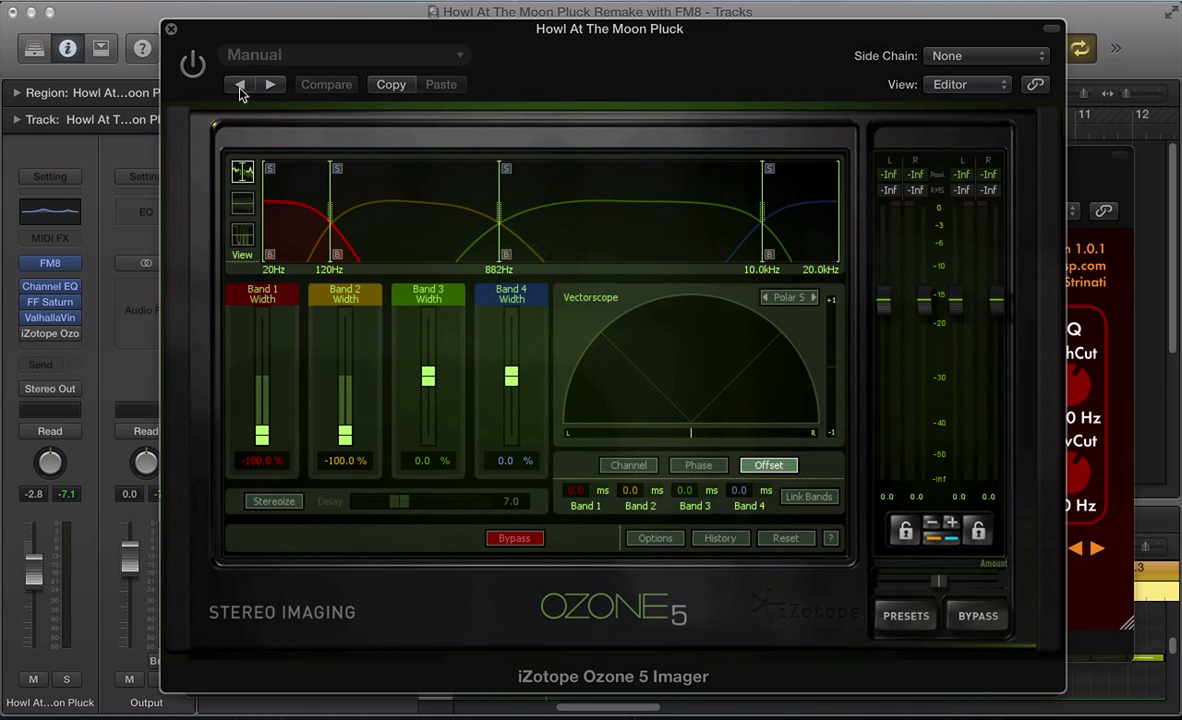
click(192, 64)
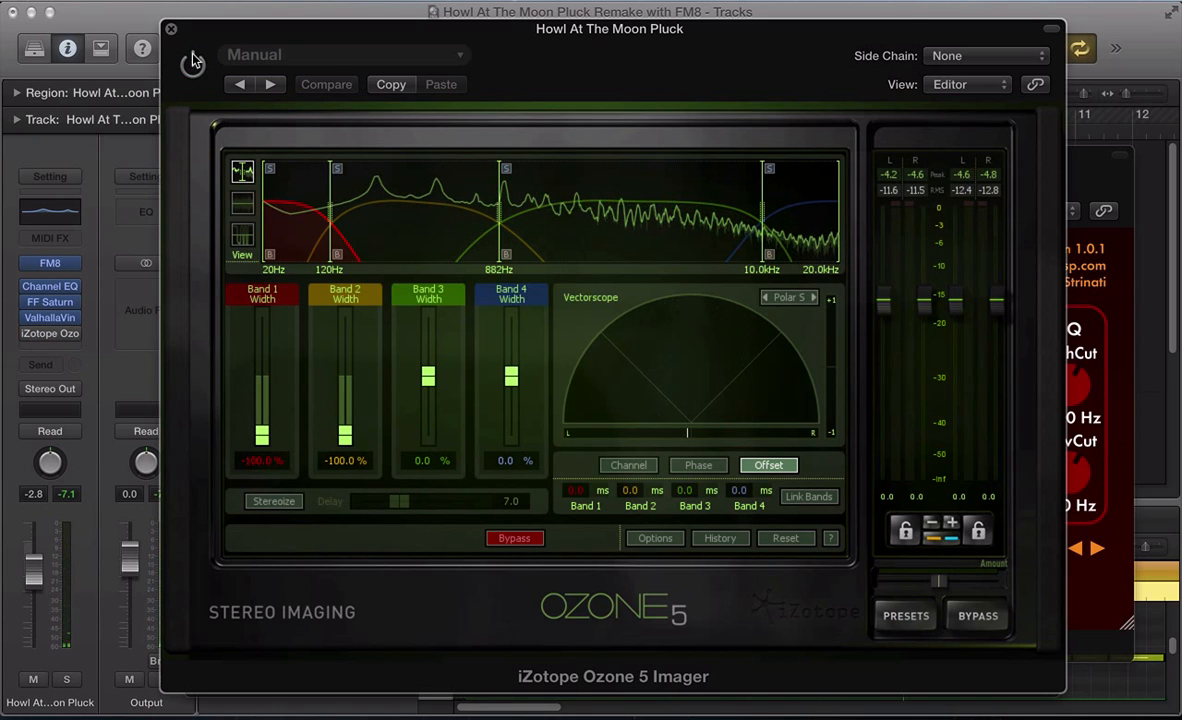
click(192, 64)
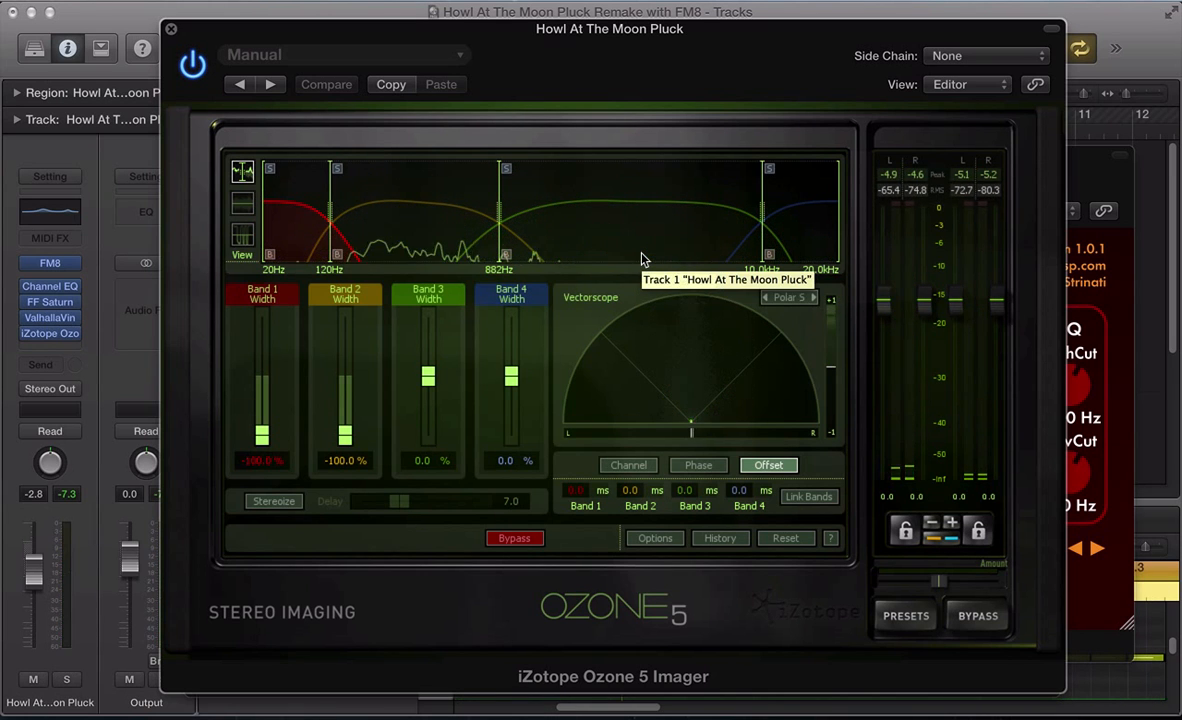
Step: Close the plugin windows and play the pluck region in the Tracks view
click(172, 28)
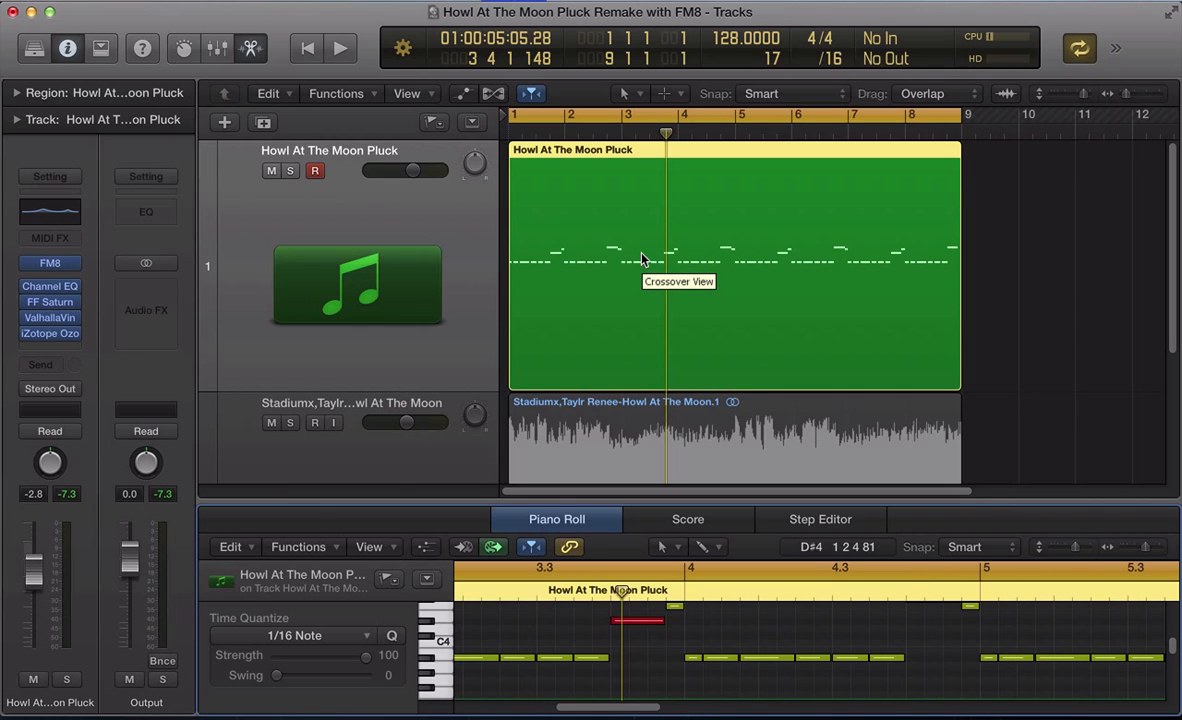
click(340, 48)
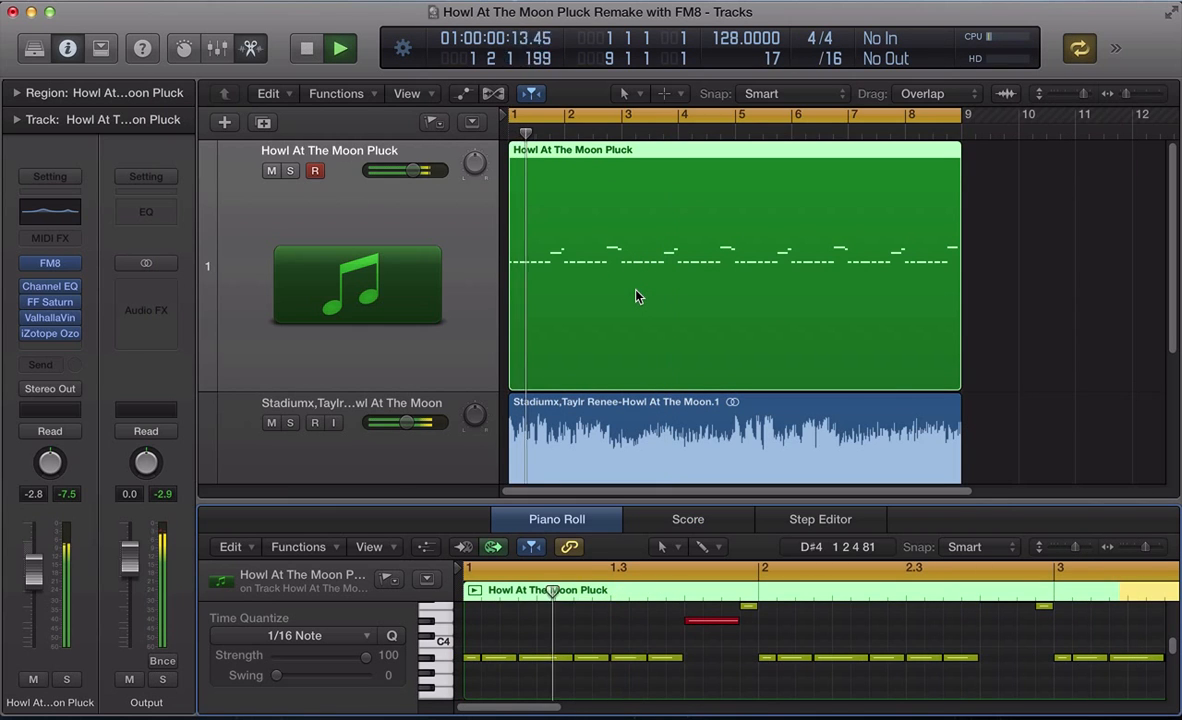